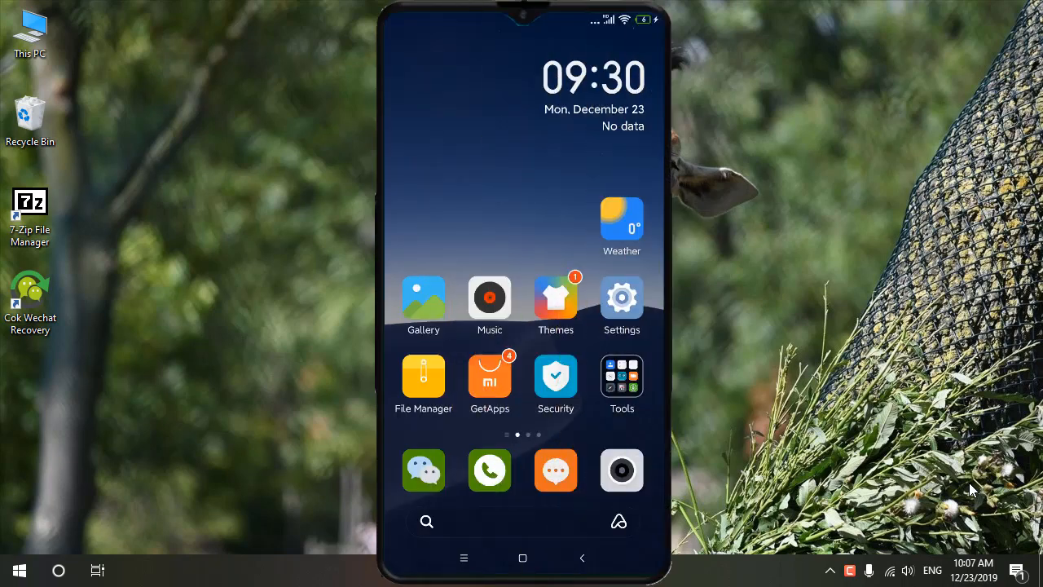
Open Settings from the home screen, then My device, then Backup & reset
click(622, 297)
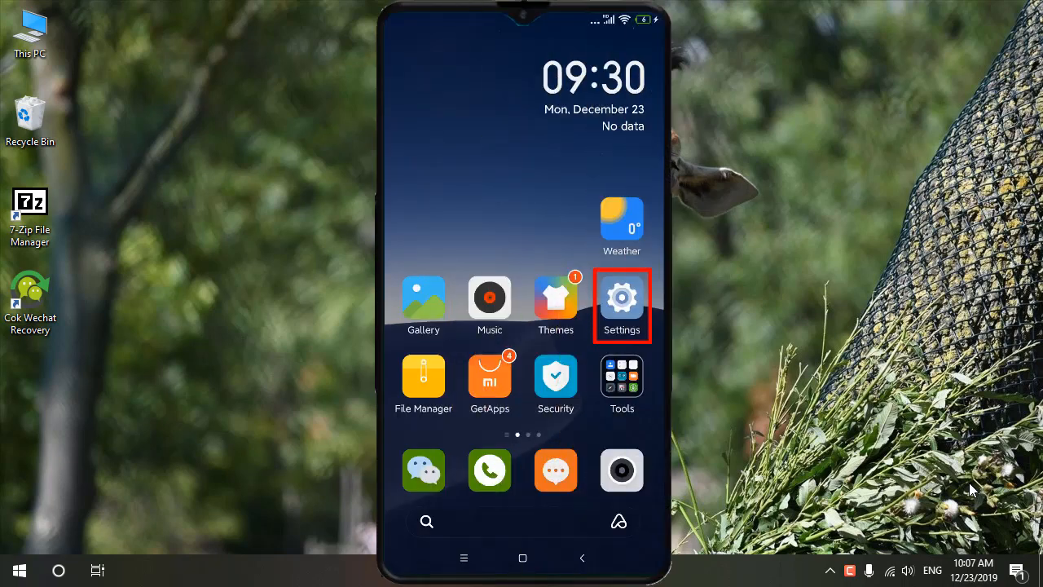
click(621, 297)
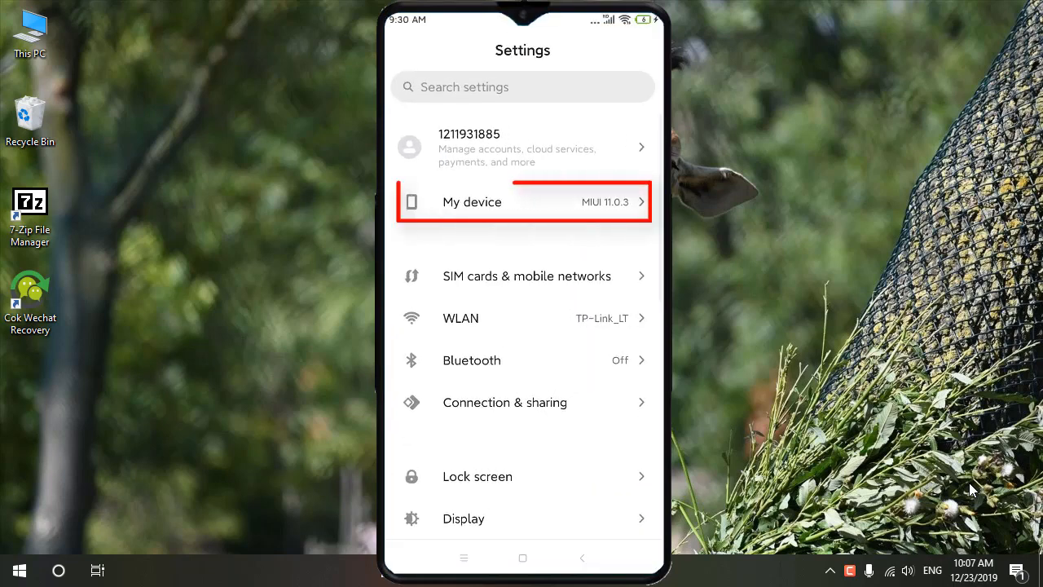
click(522, 202)
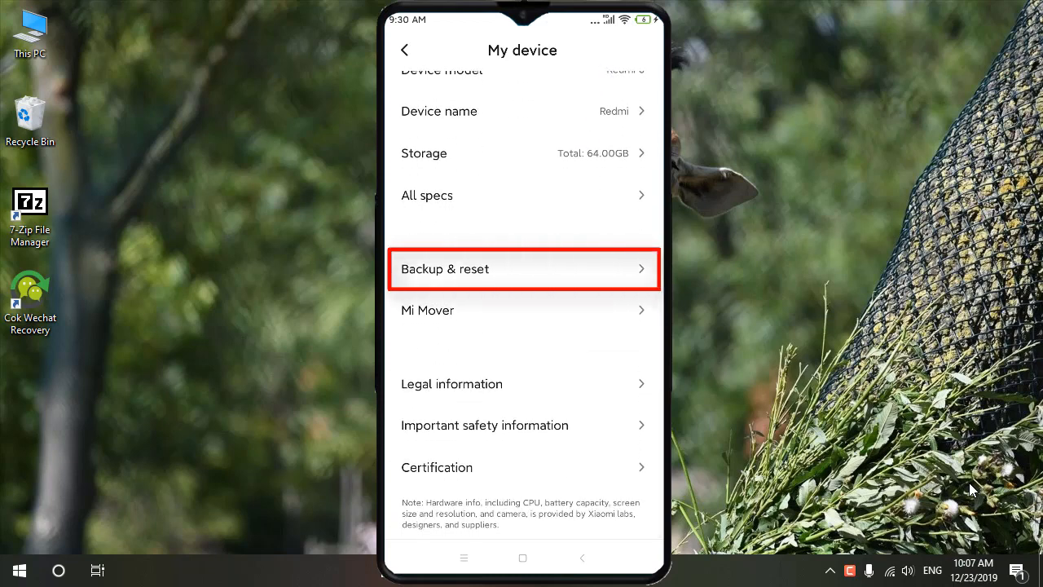
click(523, 269)
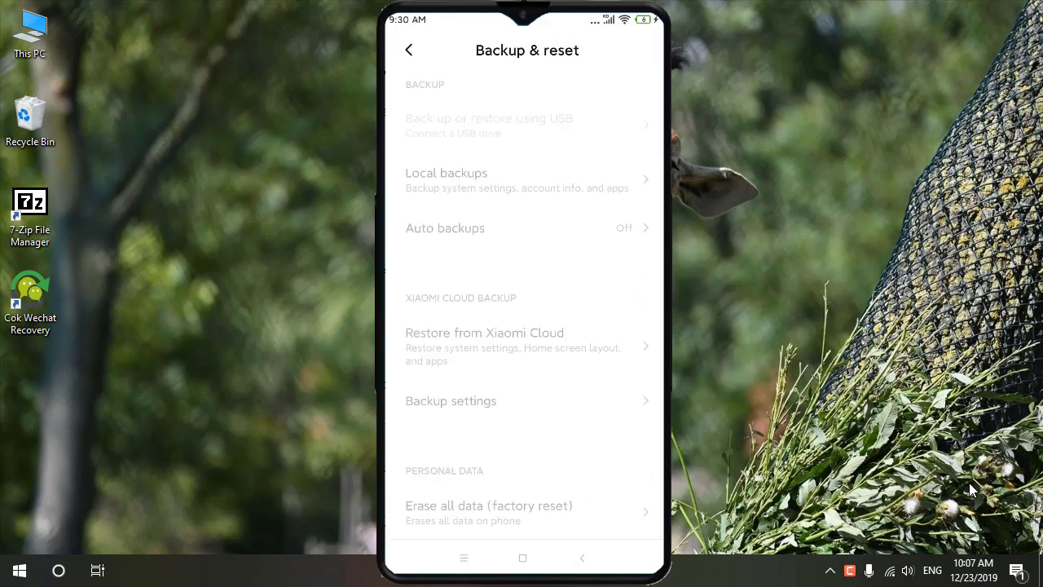
click(521, 179)
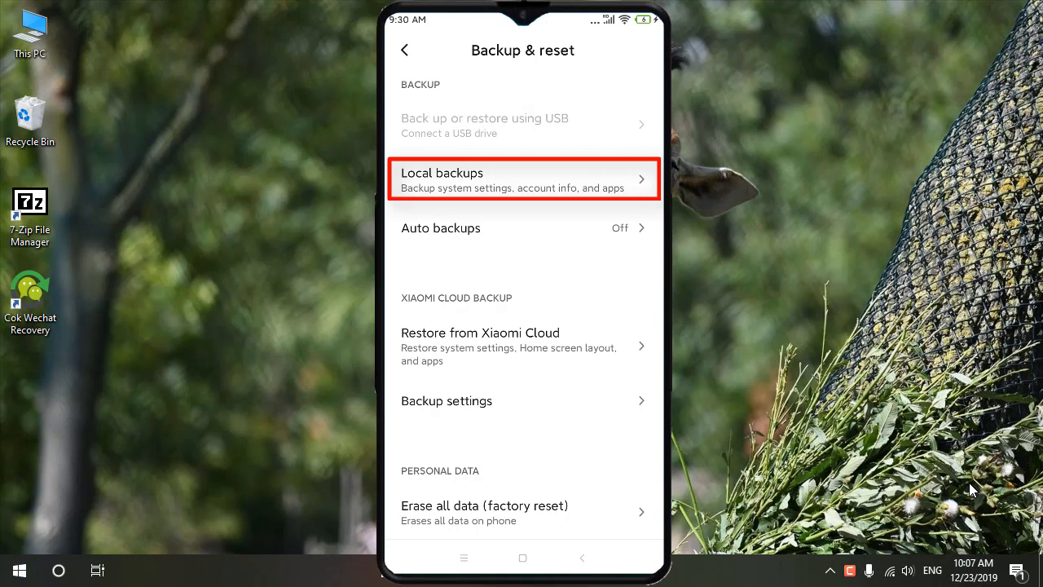
Open Local backups and confirm the account password to reach the Backup screen
click(523, 179)
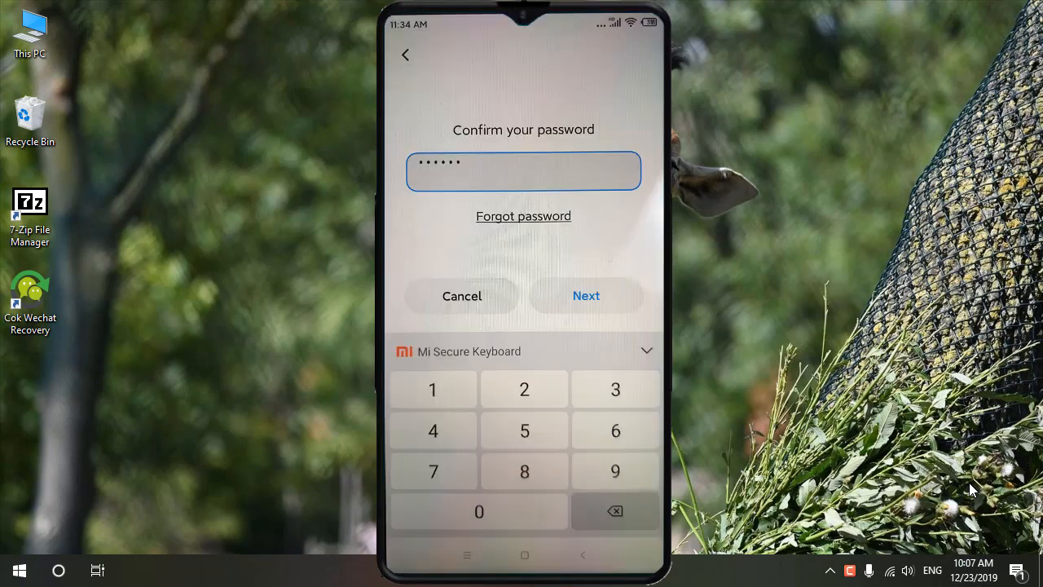
click(587, 295)
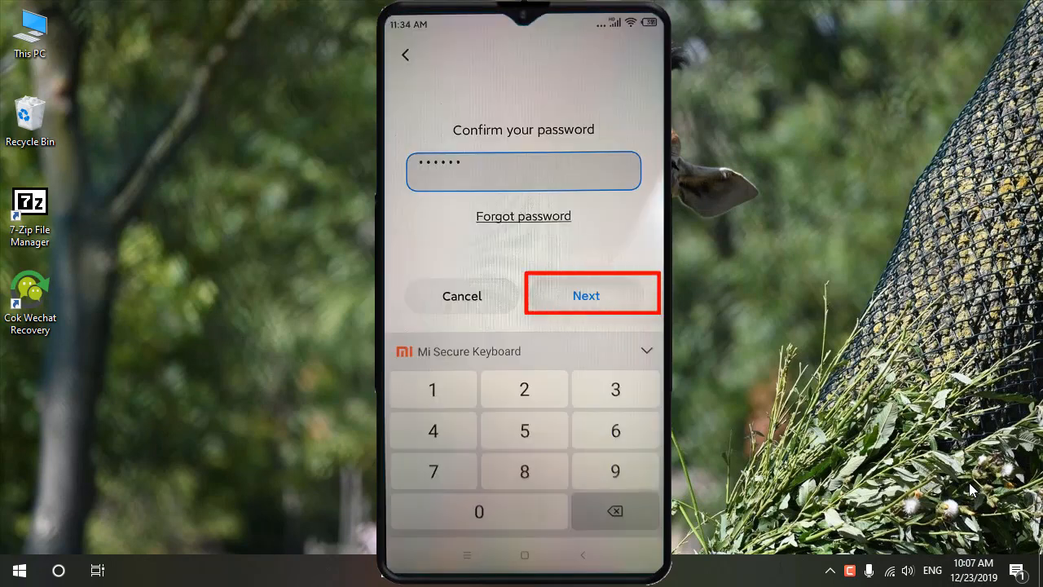
click(587, 295)
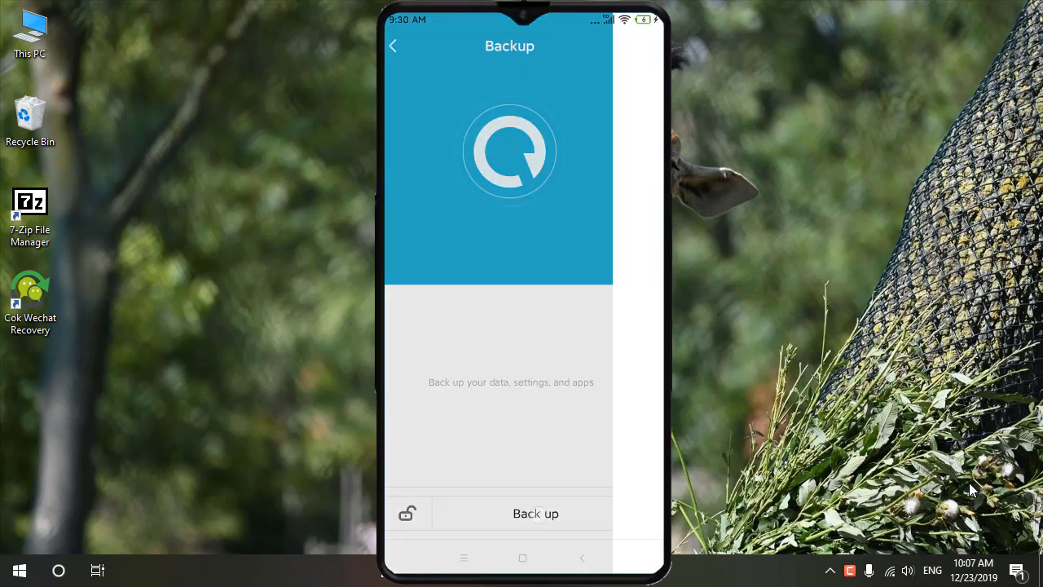
Start a new backup with only WeChat ticked under Apps and run it to 100%
click(534, 513)
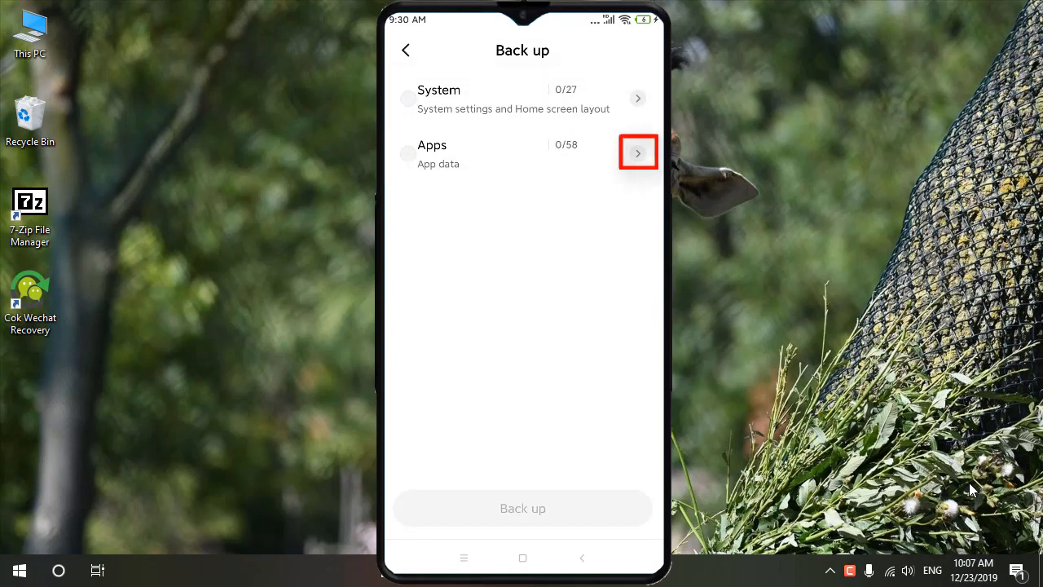
click(640, 154)
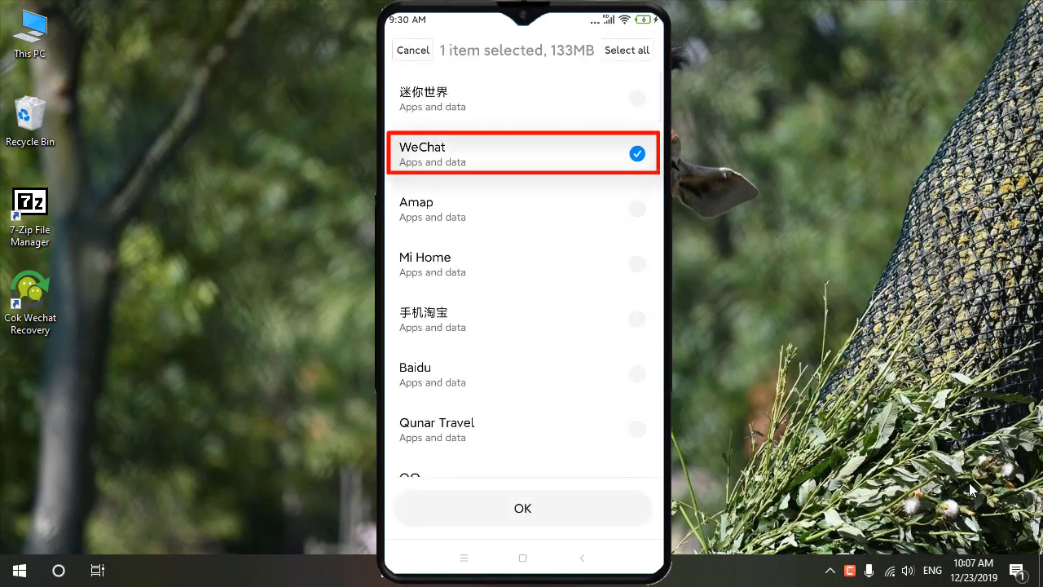
click(521, 509)
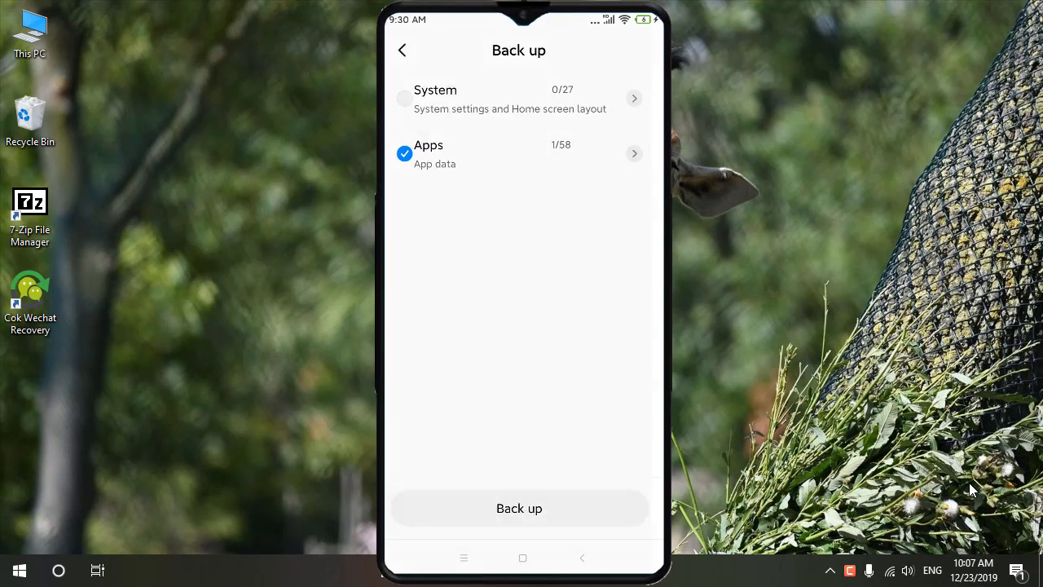
click(522, 509)
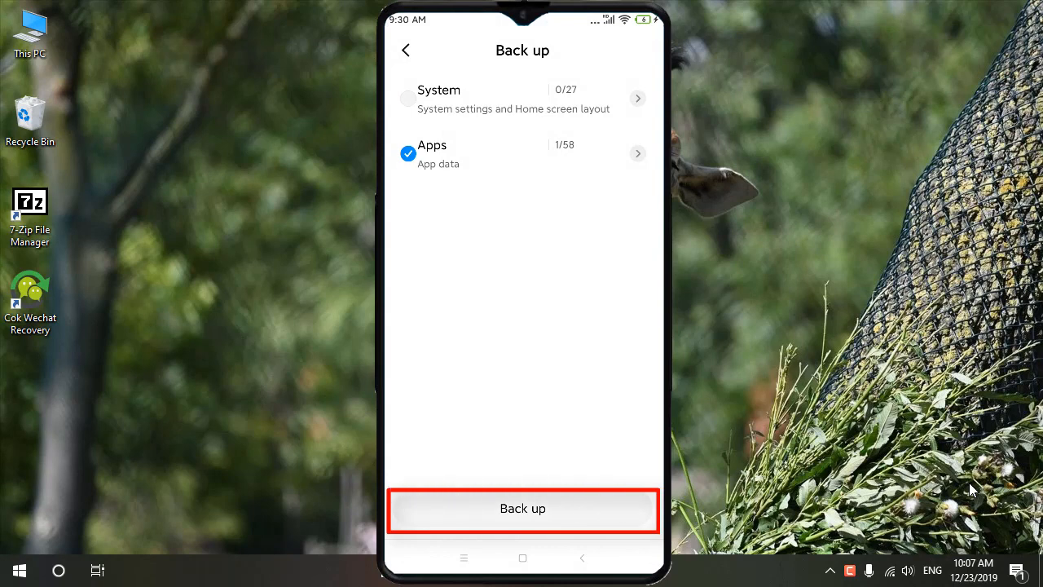
click(521, 509)
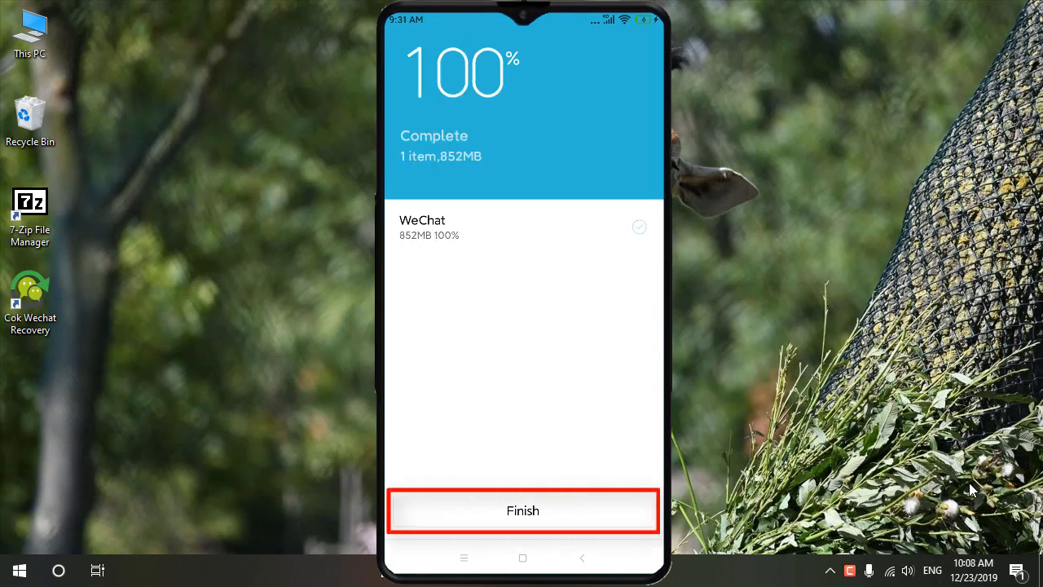
Finish the completed backup screen, leaving the Windows desktop showing
click(522, 510)
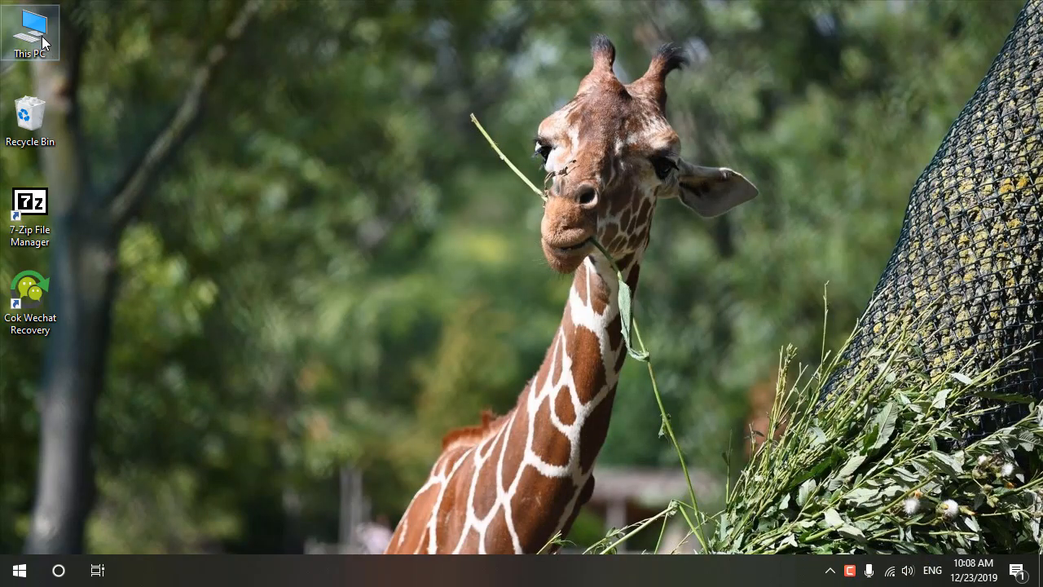
Browse This PC > Redmi 6 > Internal shared storage > MIUI > backup > AllBackup > 20191223_093037
double_click(30, 23)
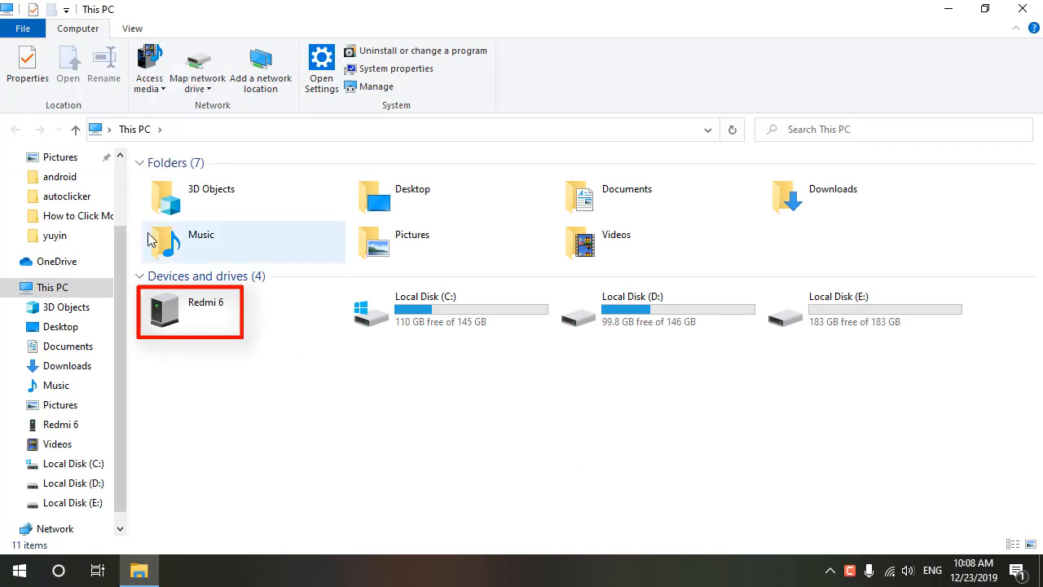
double_click(189, 311)
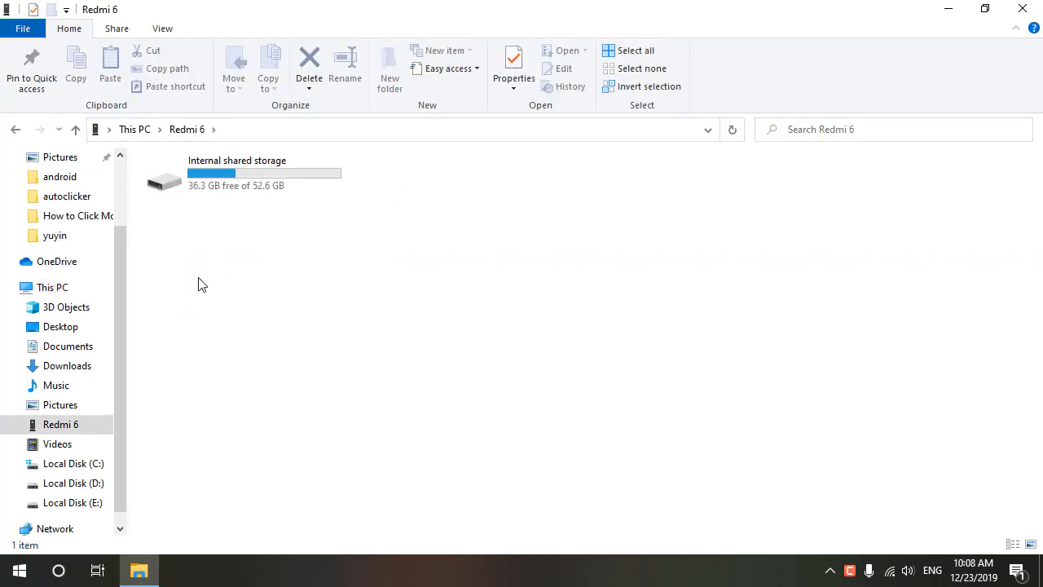
double_click(163, 180)
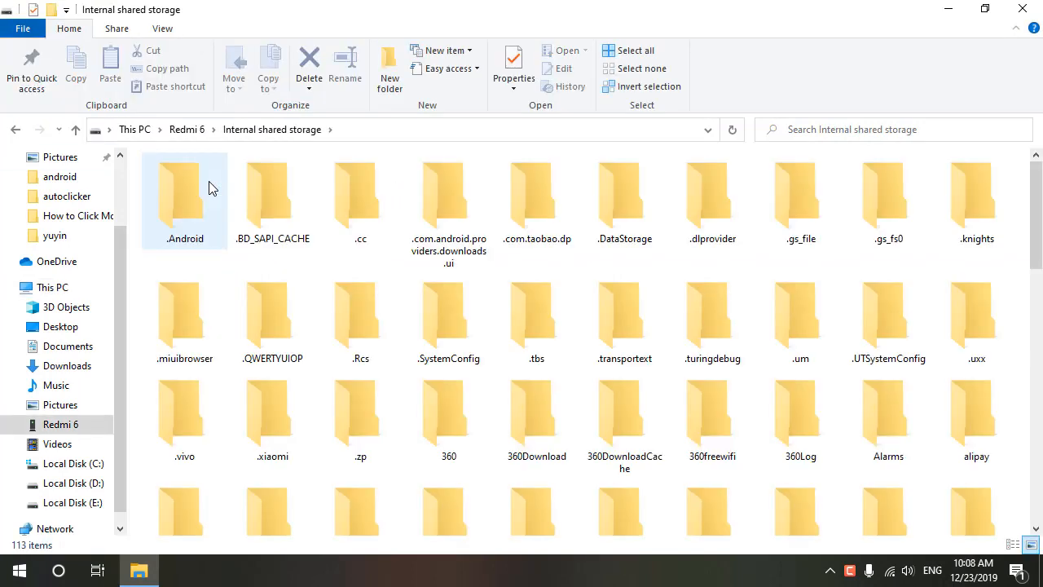
scroll(down, 3)
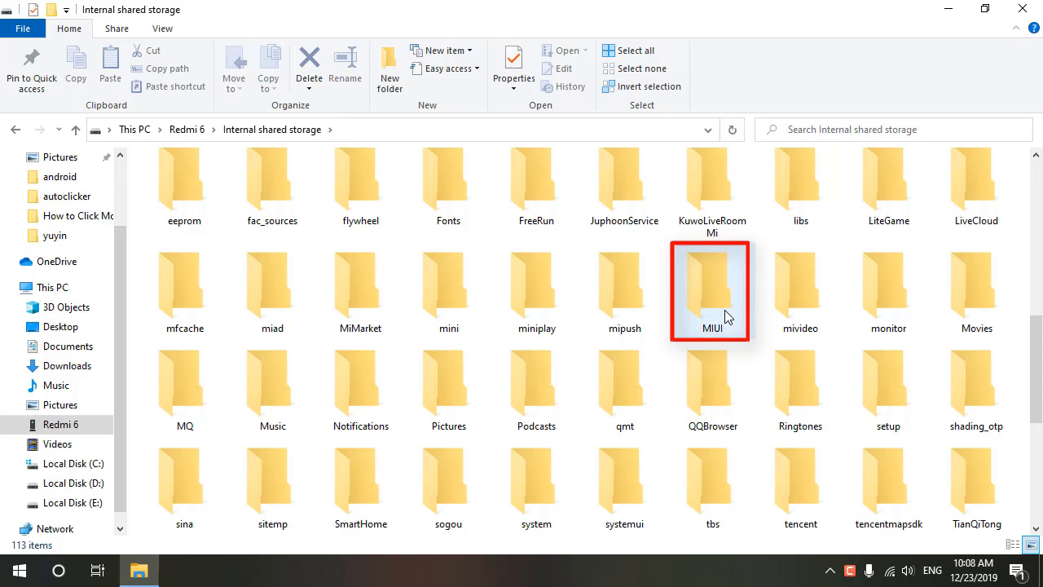
double_click(713, 285)
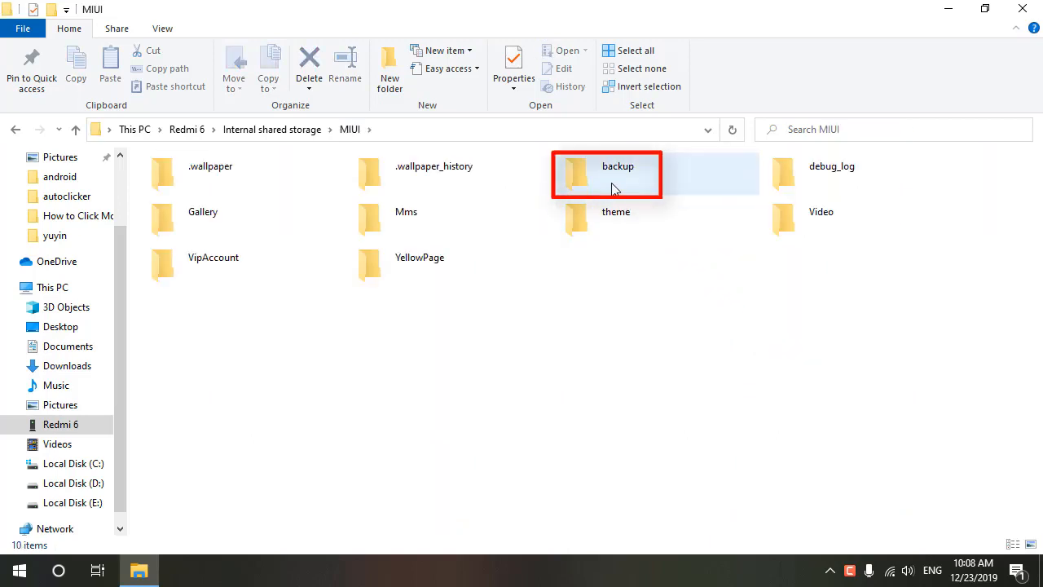
double_click(606, 173)
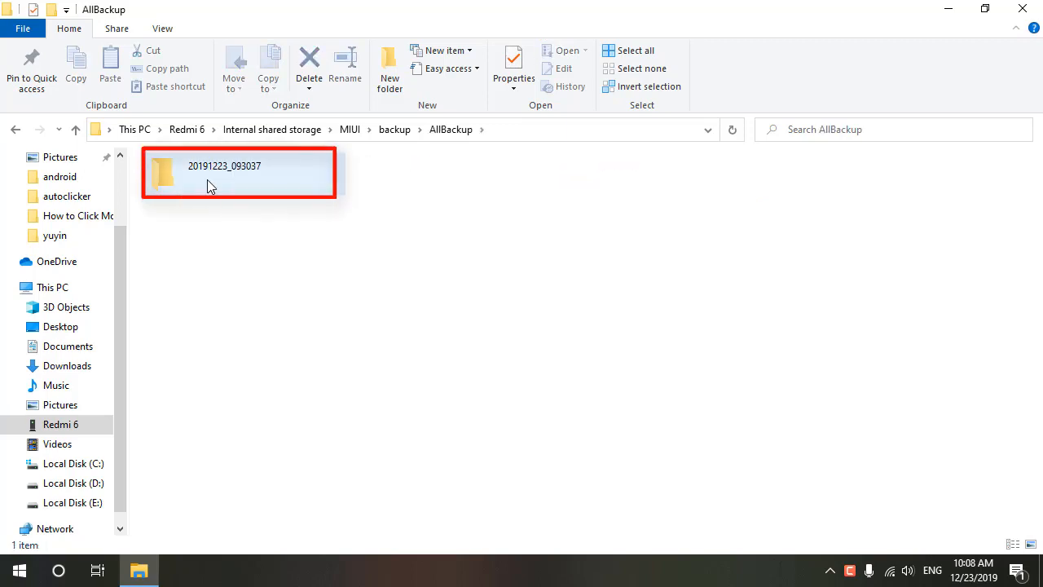
double_click(210, 173)
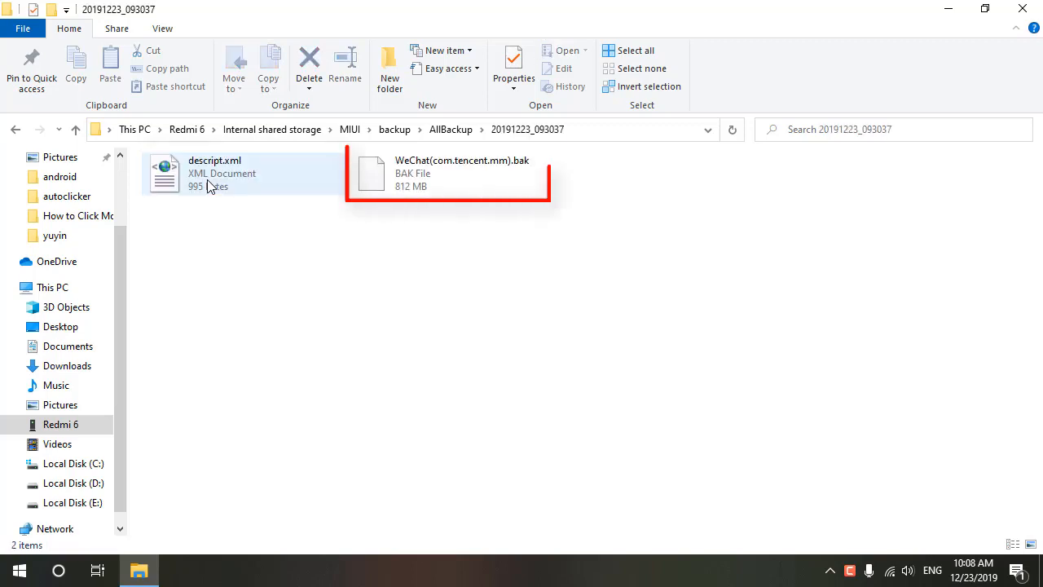
Copy the 812 MB WeChat .bak file and close the File Explorer window
click(449, 172)
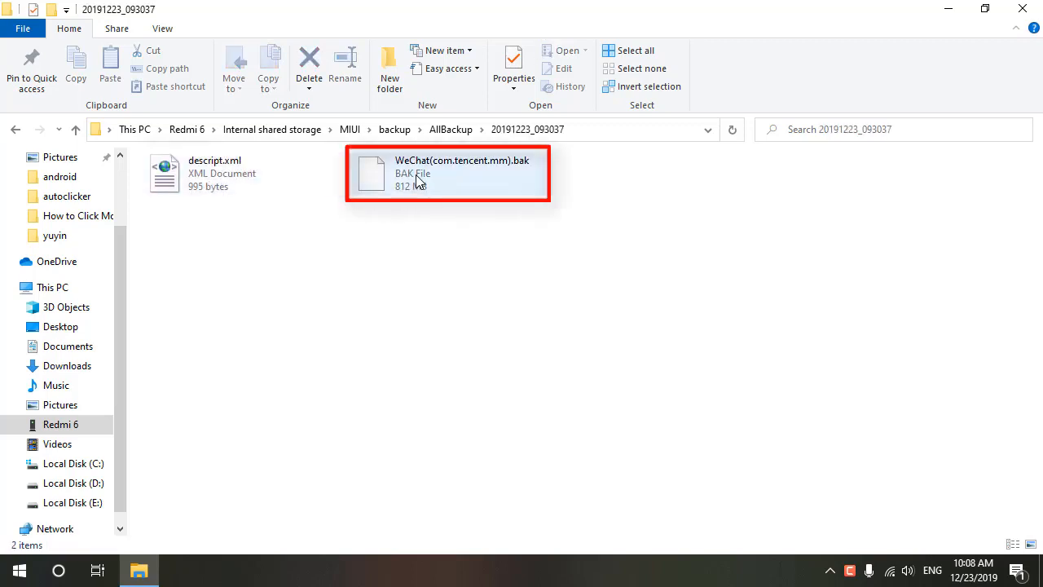
right_click(421, 181)
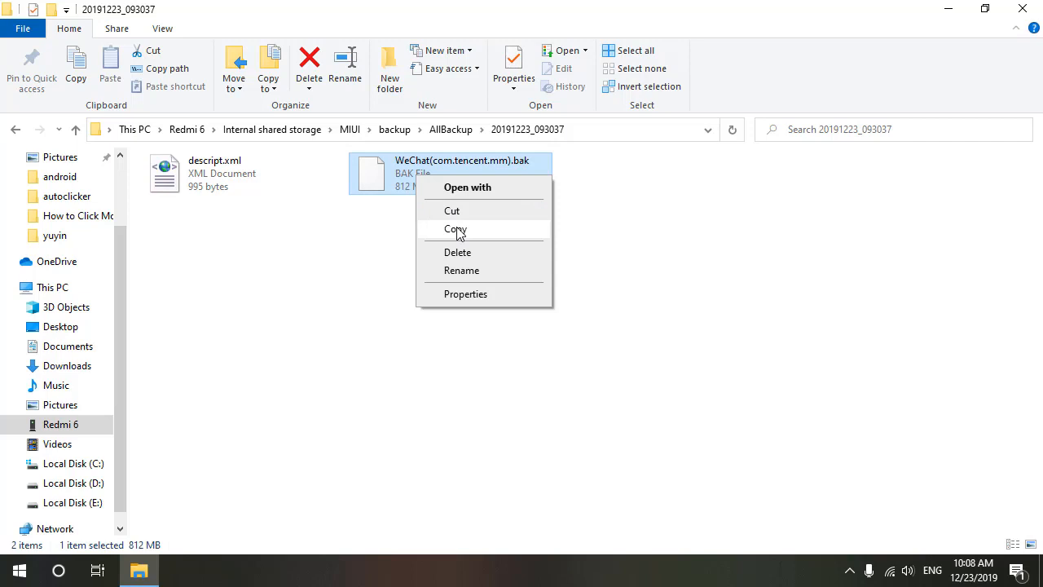
click(453, 228)
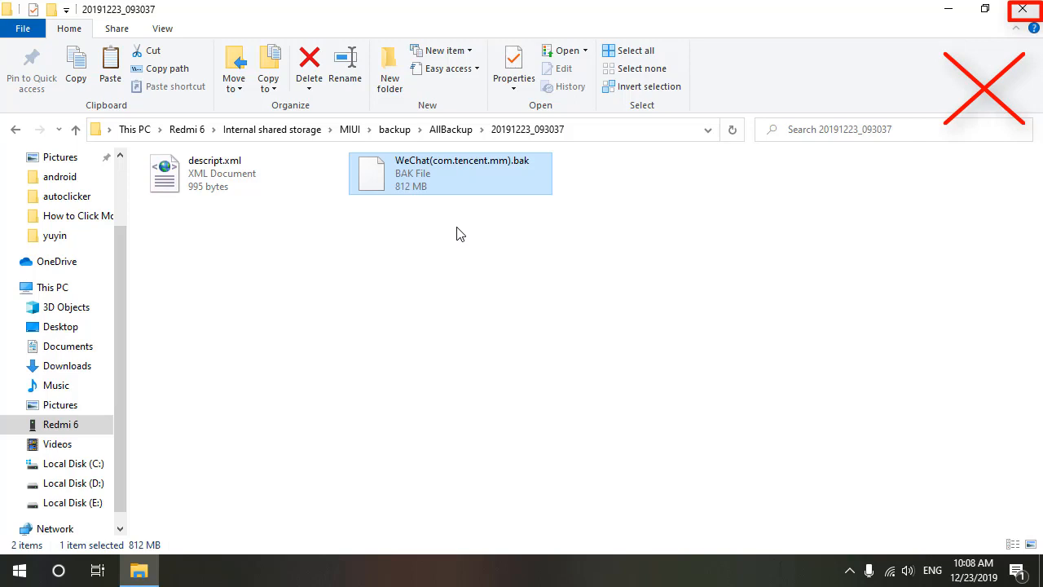
click(1025, 10)
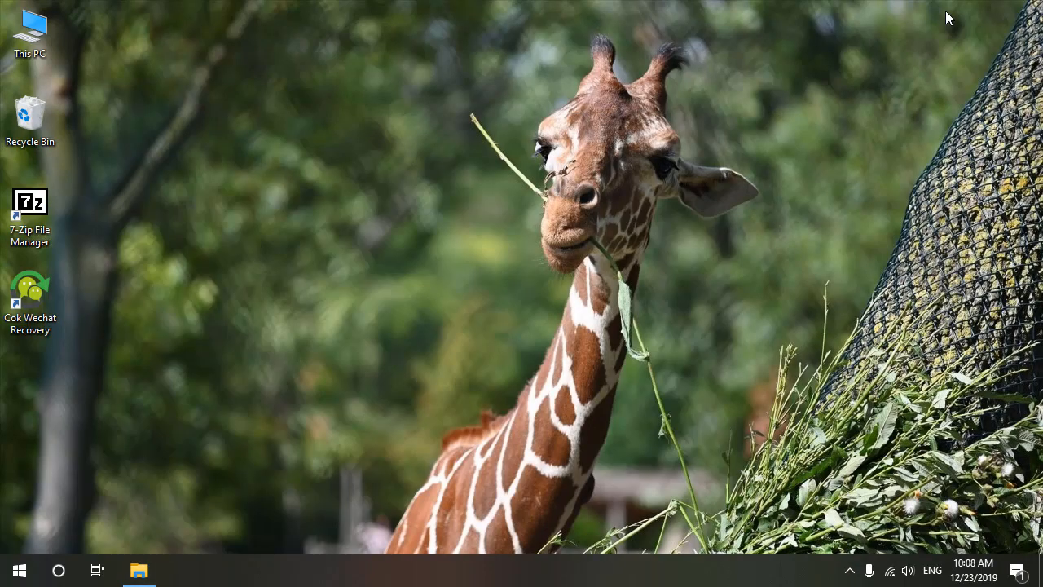
Paste the WeChat .bak file onto the desktop and open it as a 7-Zip archive
right_click(82, 375)
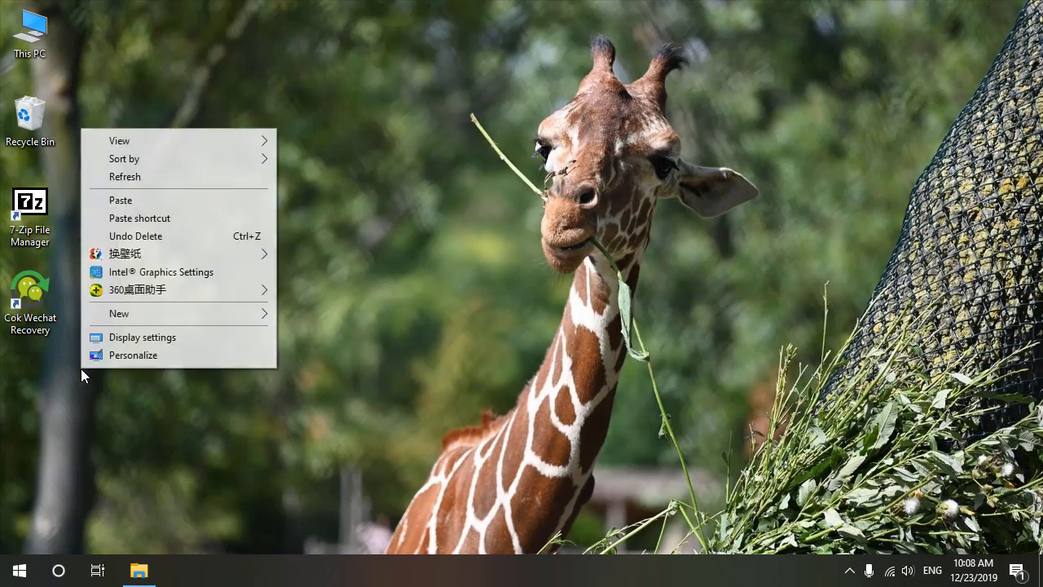
mouse_move(148, 202)
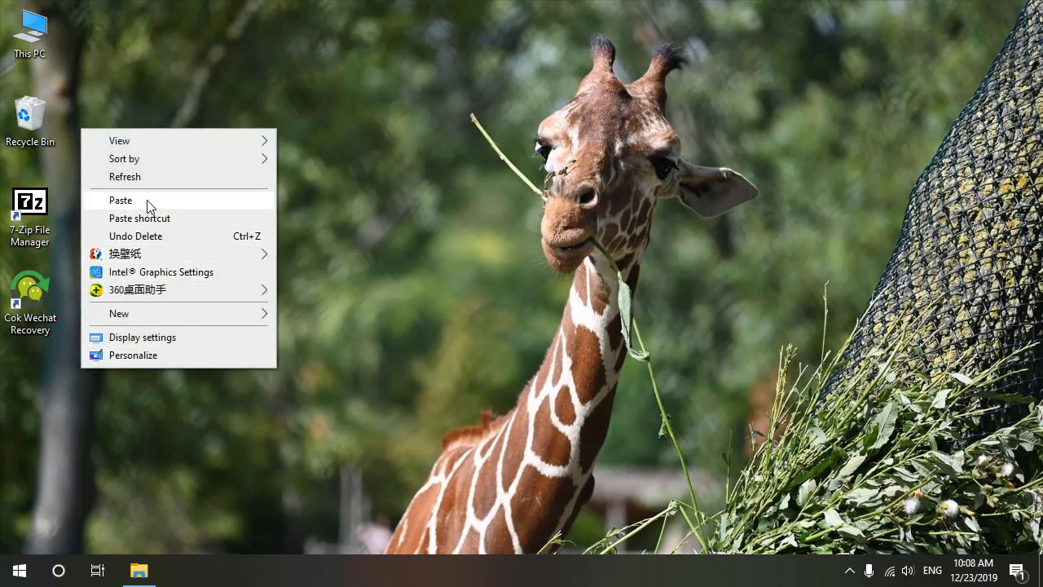
click(121, 199)
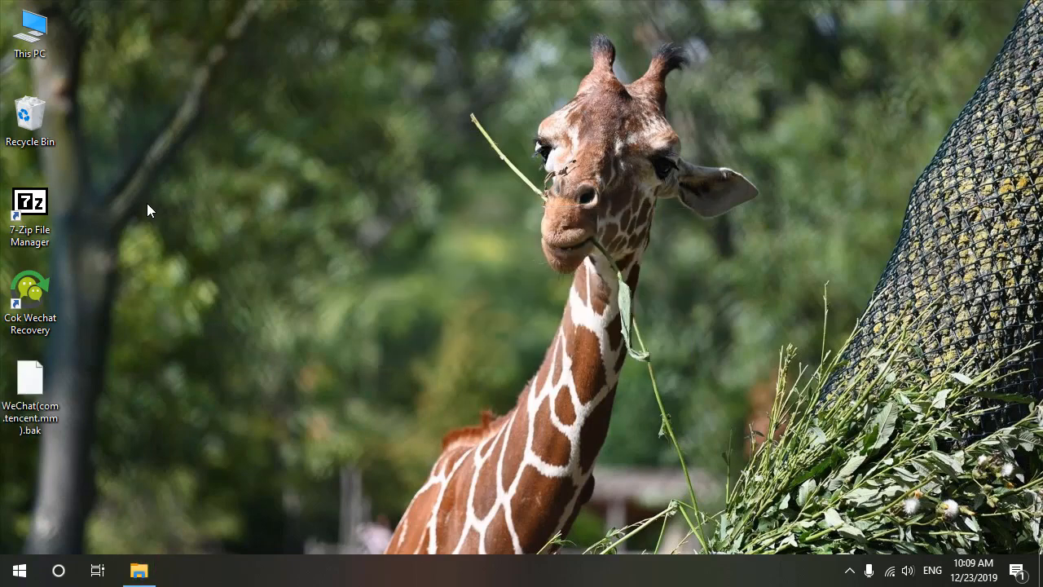
right_click(29, 375)
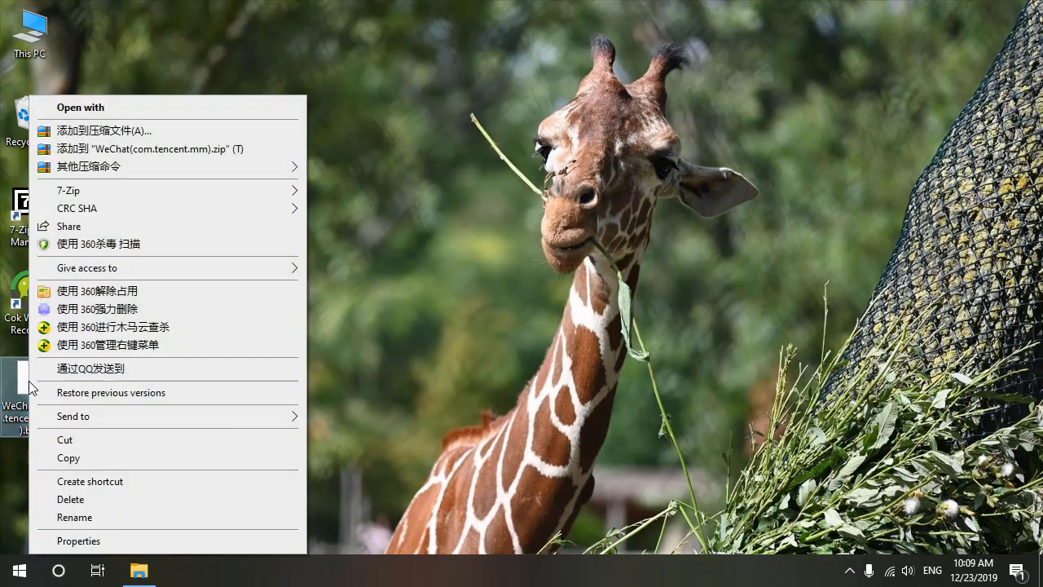
mouse_move(208, 202)
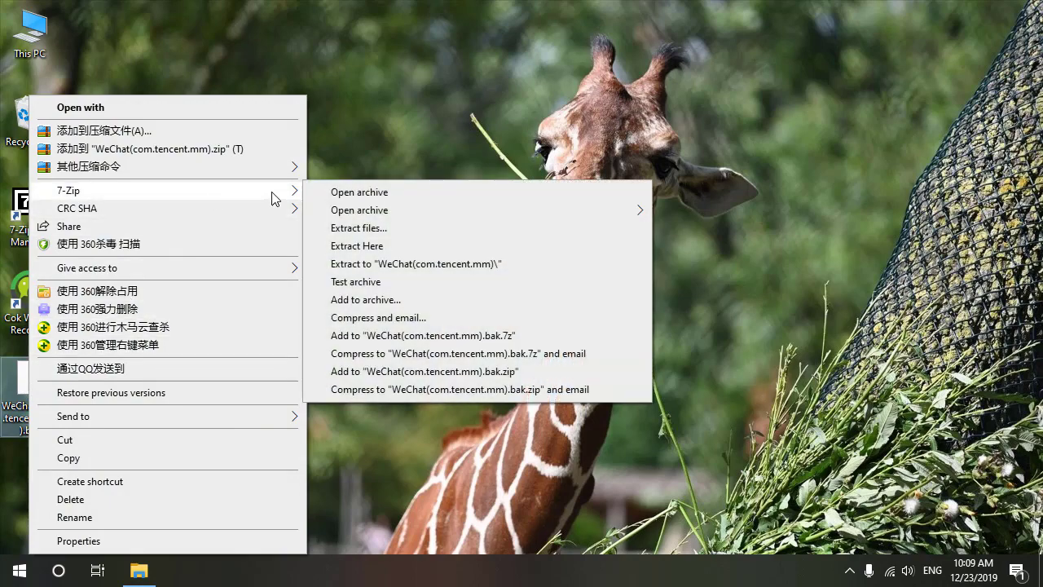
click(359, 192)
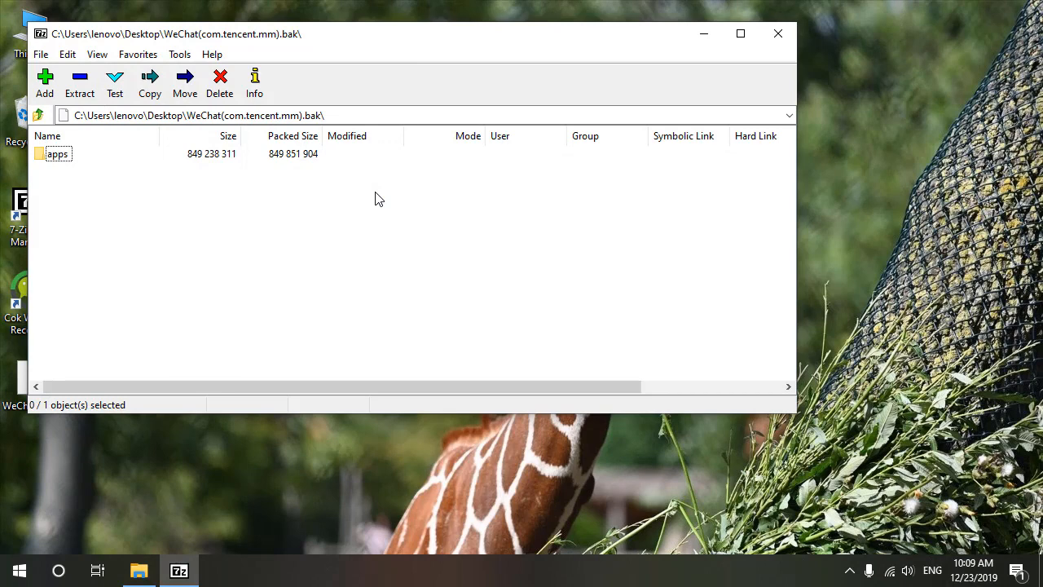
Extract the MicroMsg folder from apps > com.tencent.mm to the desktop
double_click(55, 153)
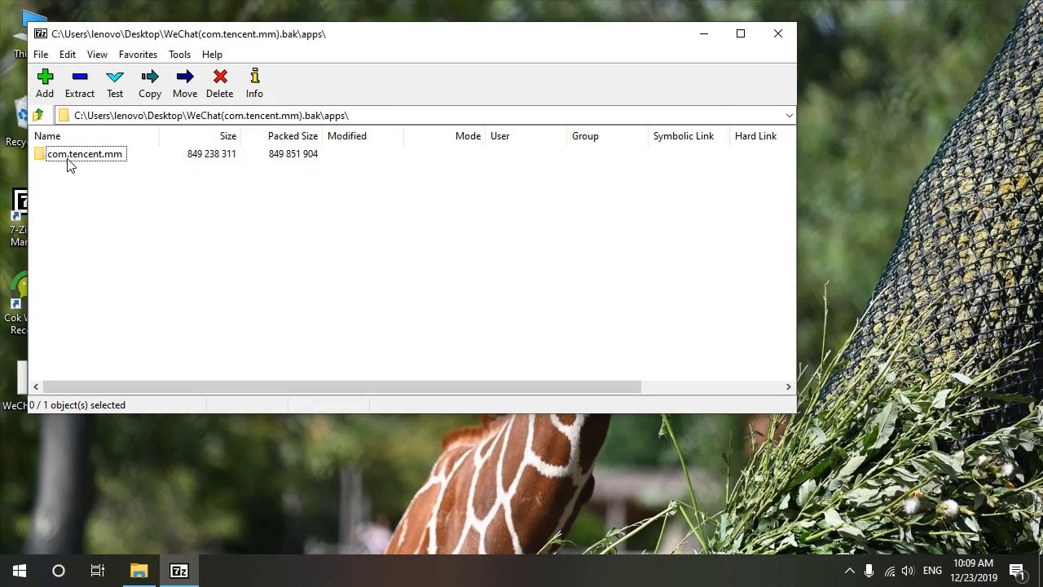
double_click(85, 153)
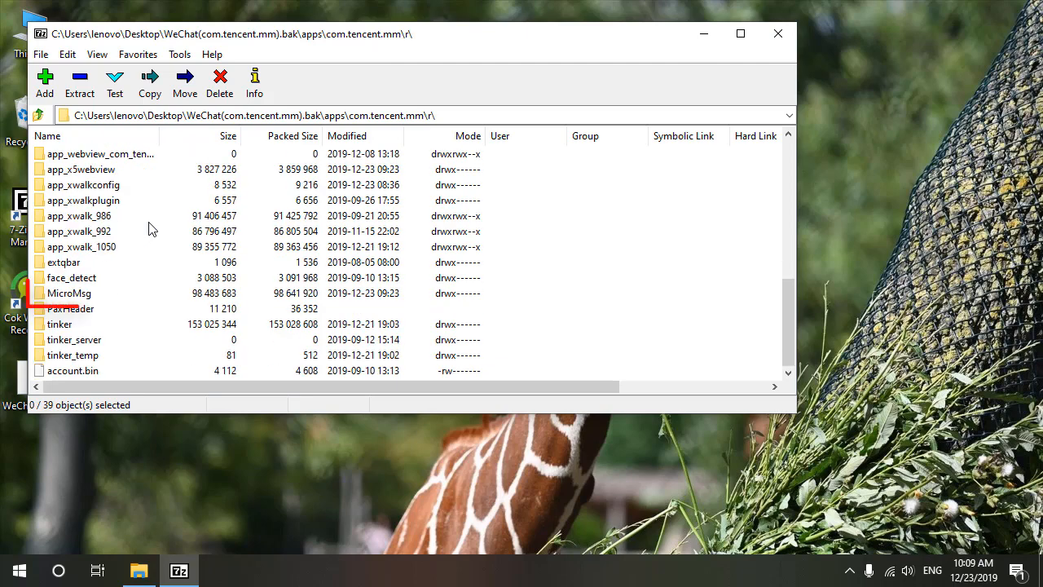
click(68, 293)
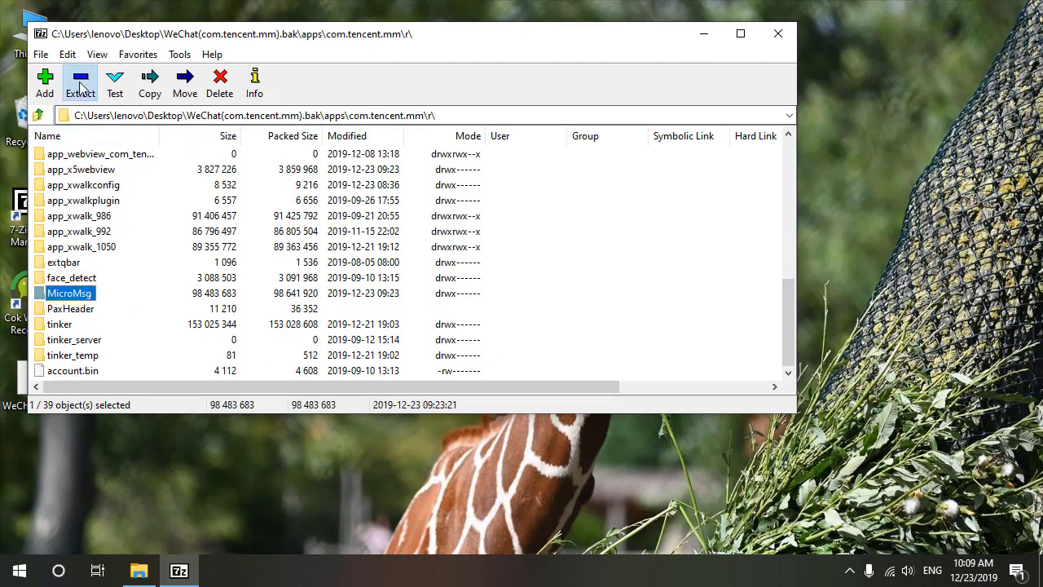
click(152, 78)
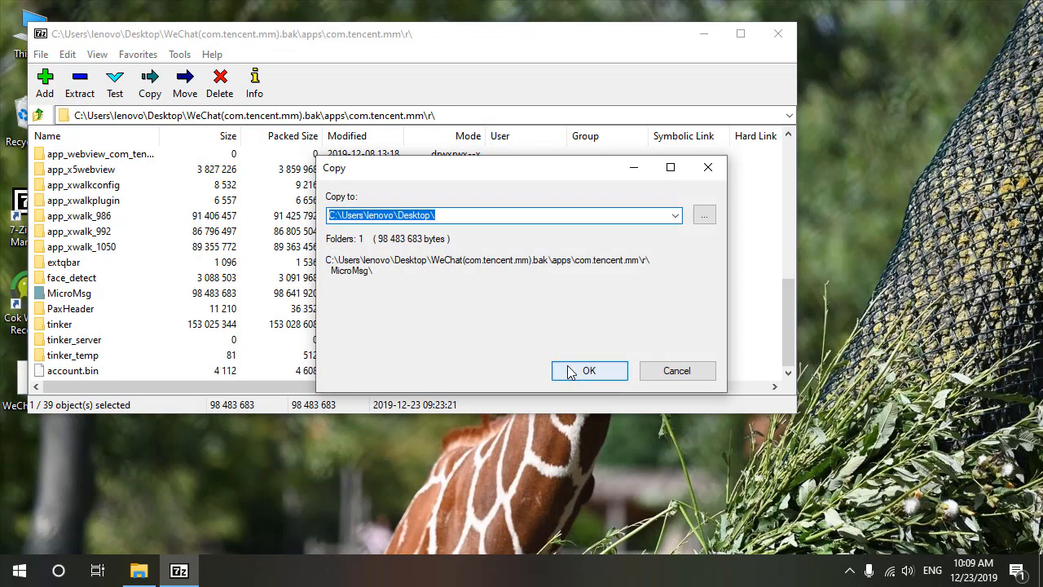
click(590, 371)
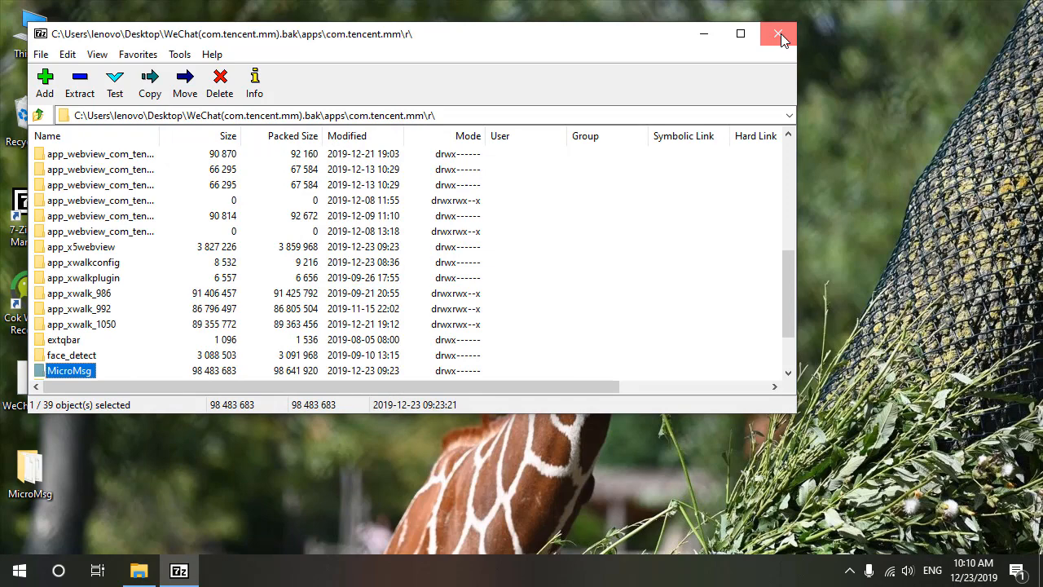
Close 7-Zip and rename the extracted folder to 'database MicroMsg'
click(777, 34)
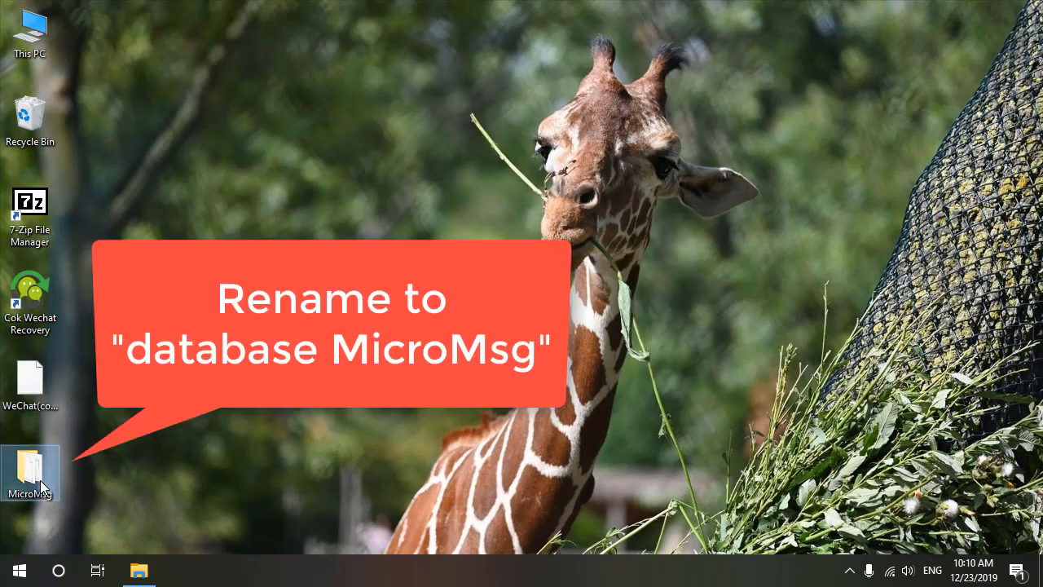
mouse_move(156, 472)
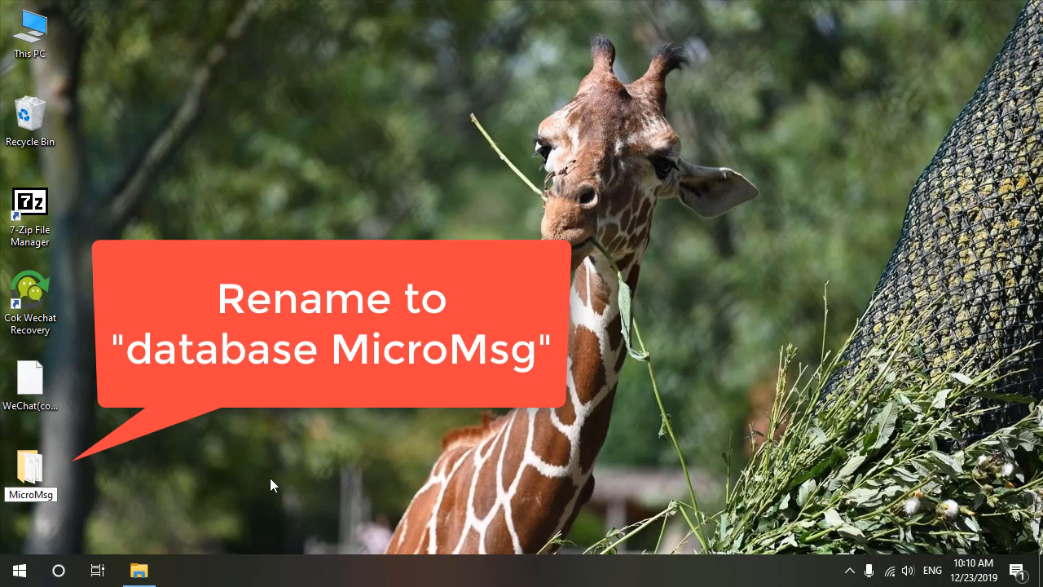
text(database MicroMsg)
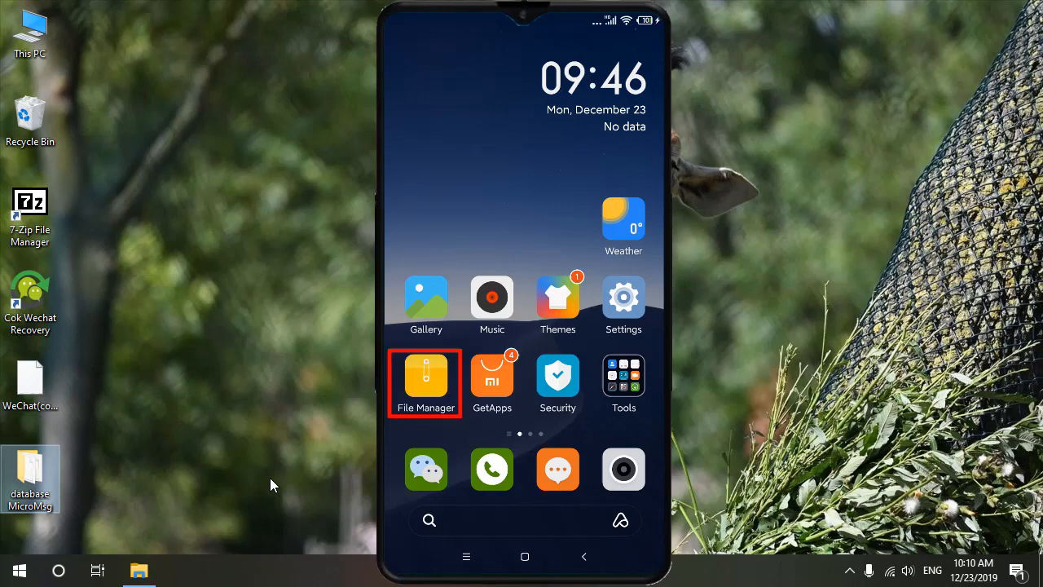
In the phone's File Manager storage, compress tencent's MicroMsg folder into MicroMsg.zip
click(426, 375)
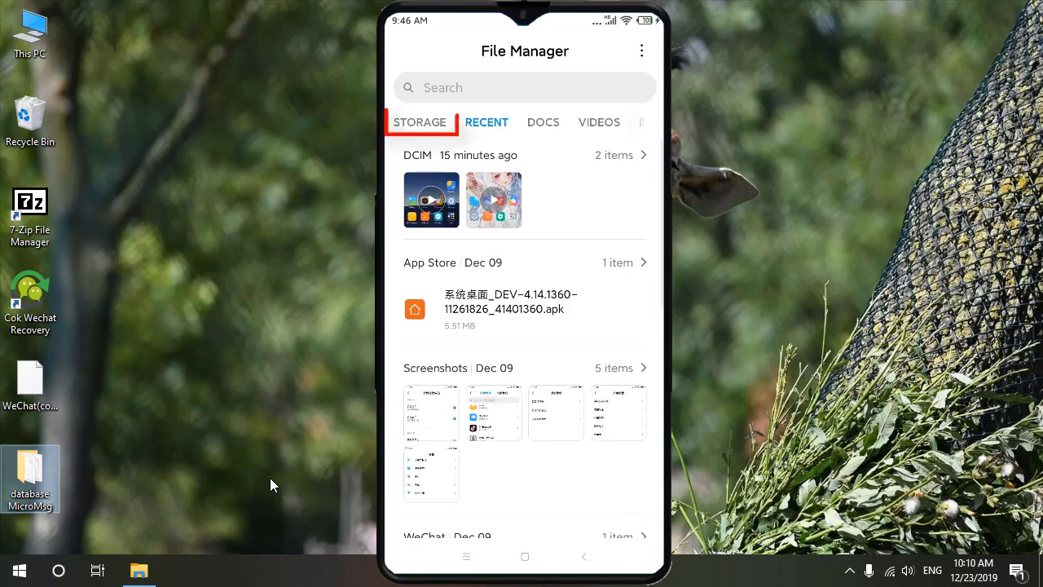
click(421, 122)
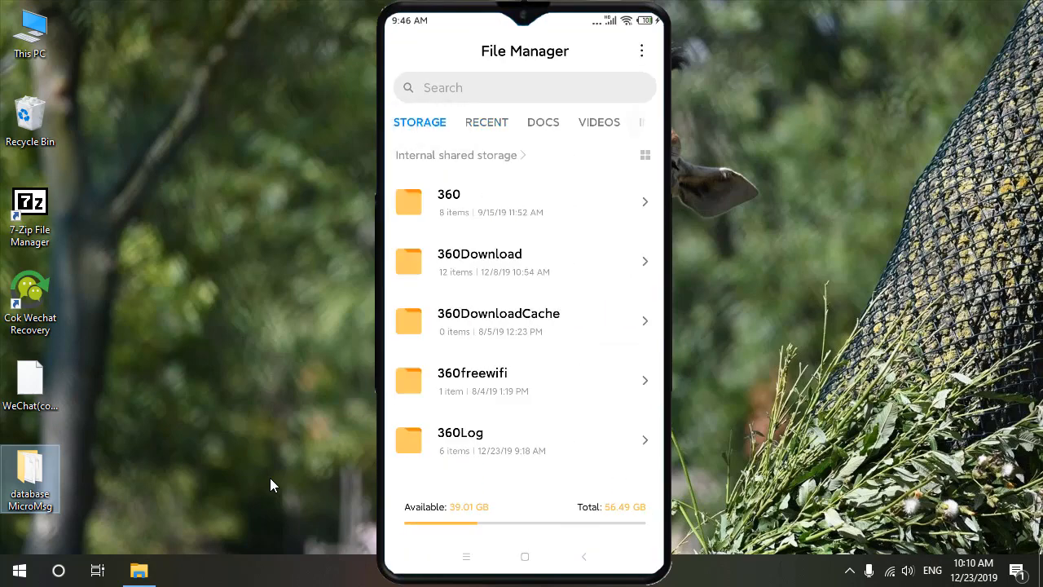
scroll(down, 3)
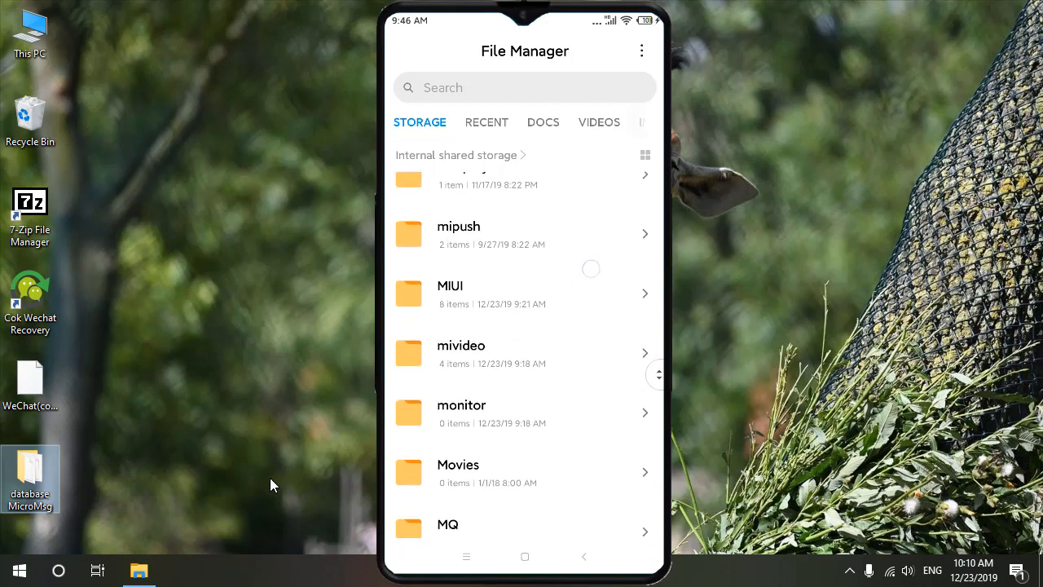
scroll(down, 3)
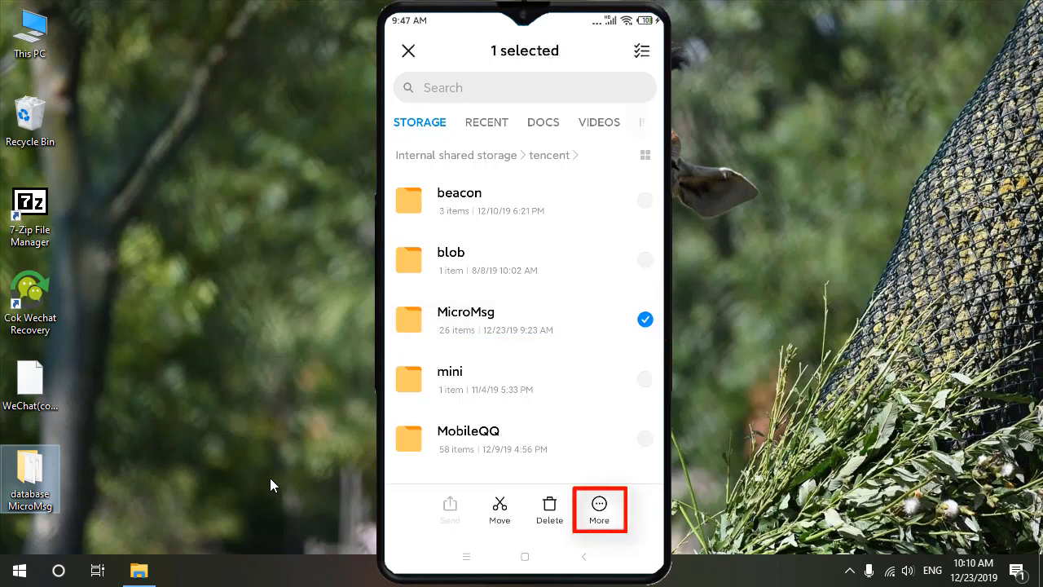
click(600, 506)
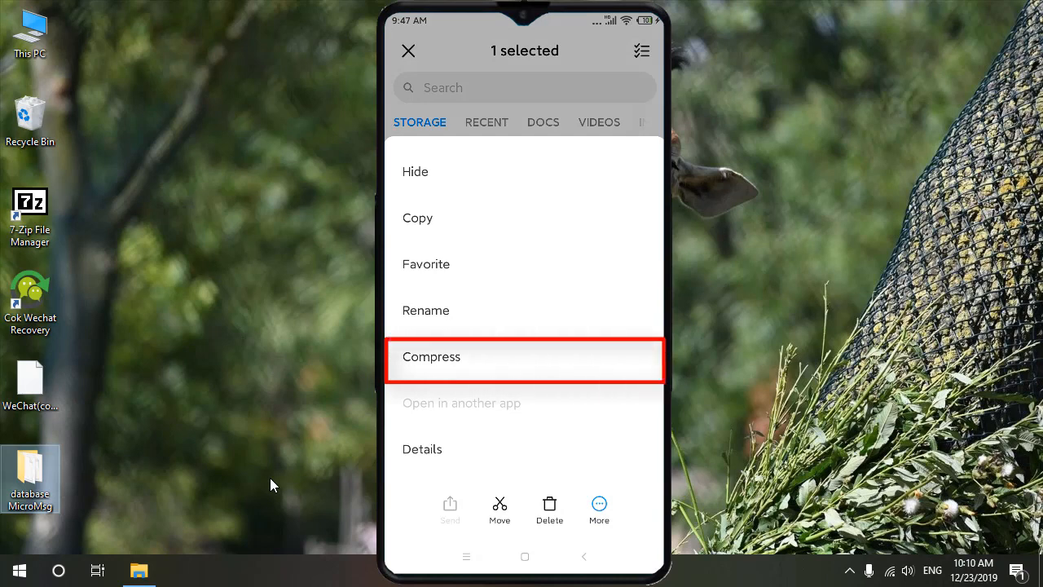
click(430, 357)
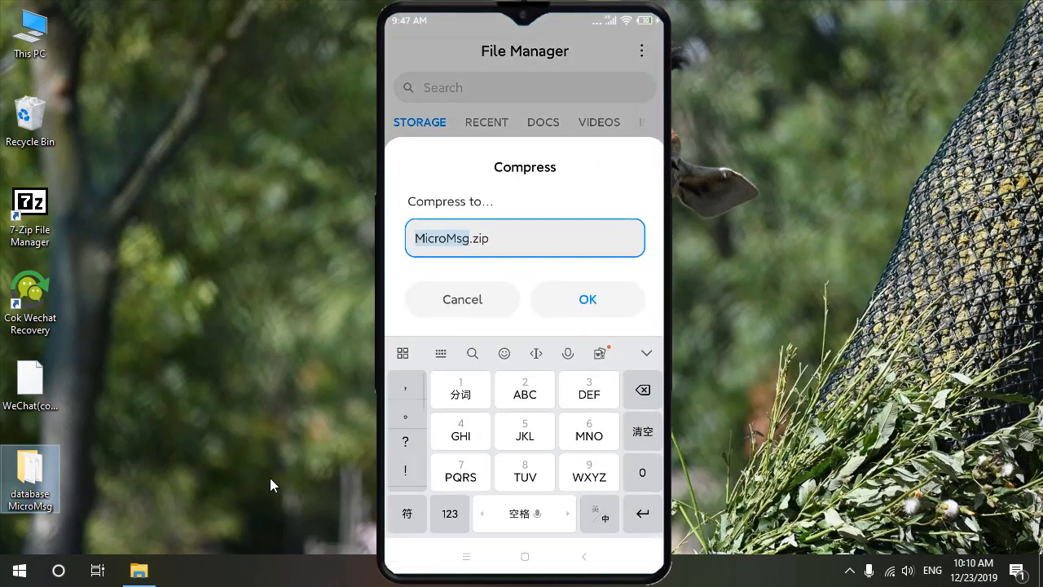
click(587, 300)
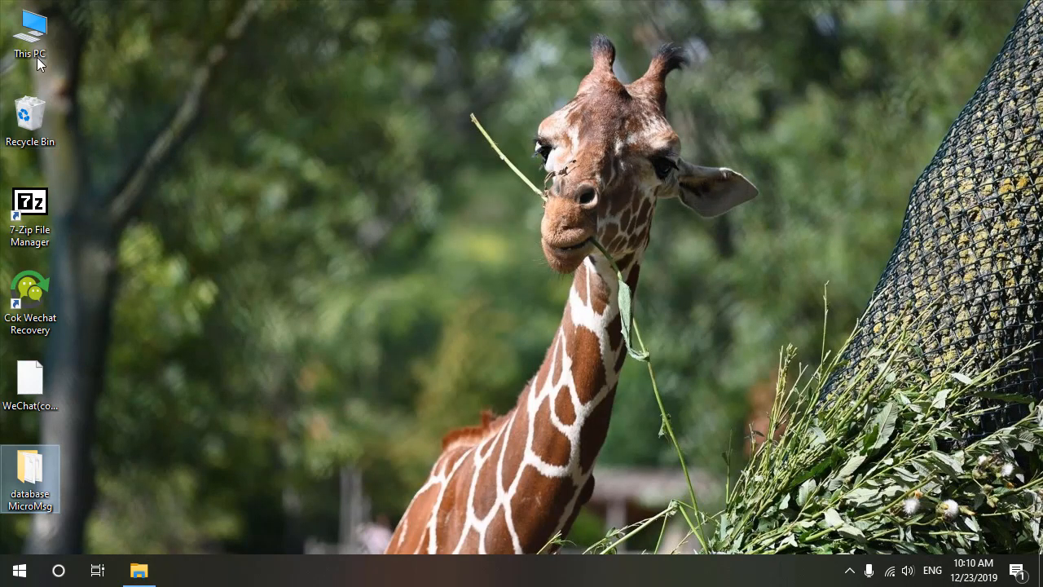
Navigate from This PC into the phone's internal storage tencent folder
double_click(31, 24)
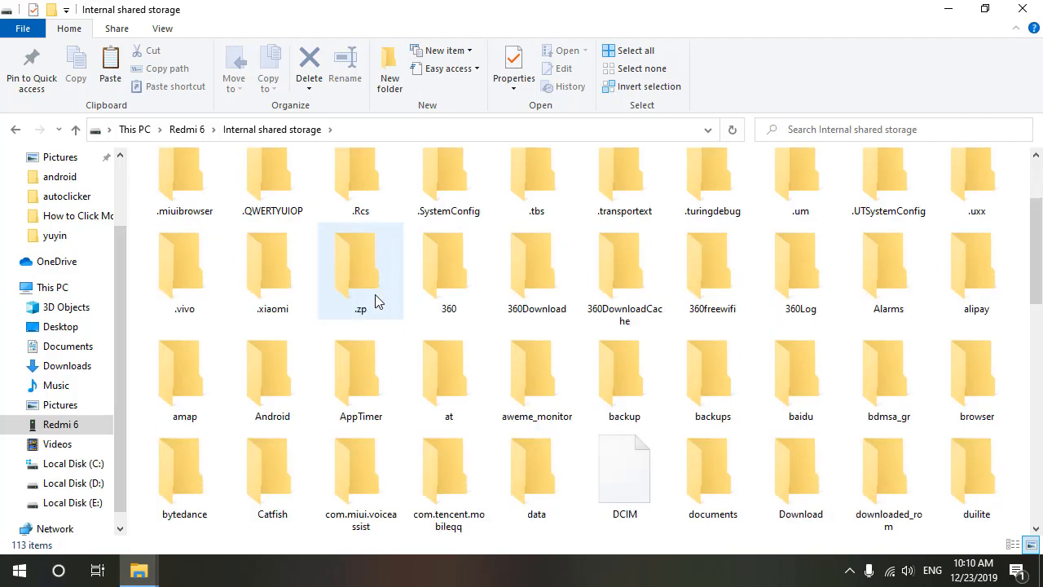
scroll(down, 3)
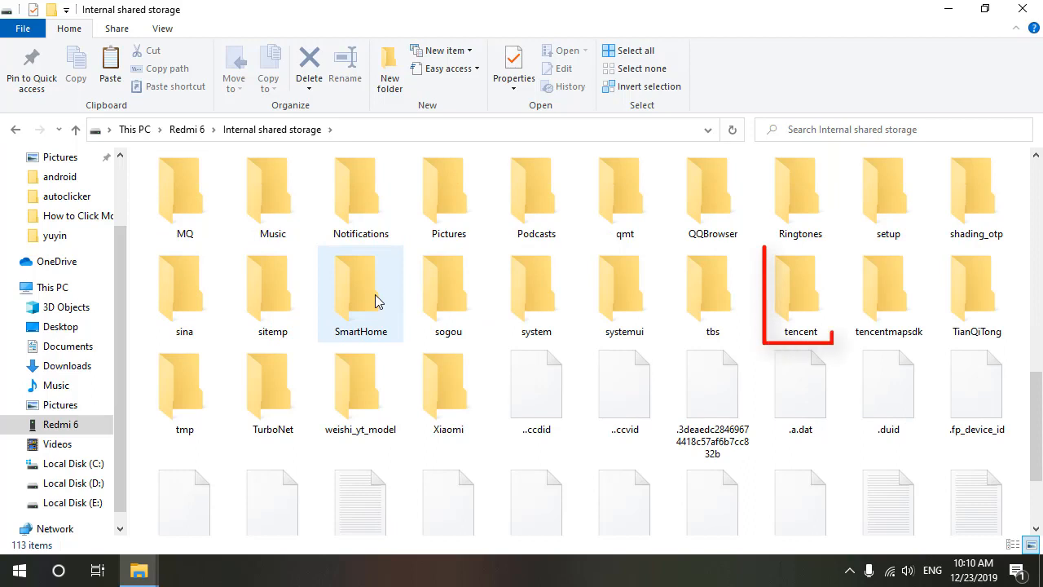
click(796, 294)
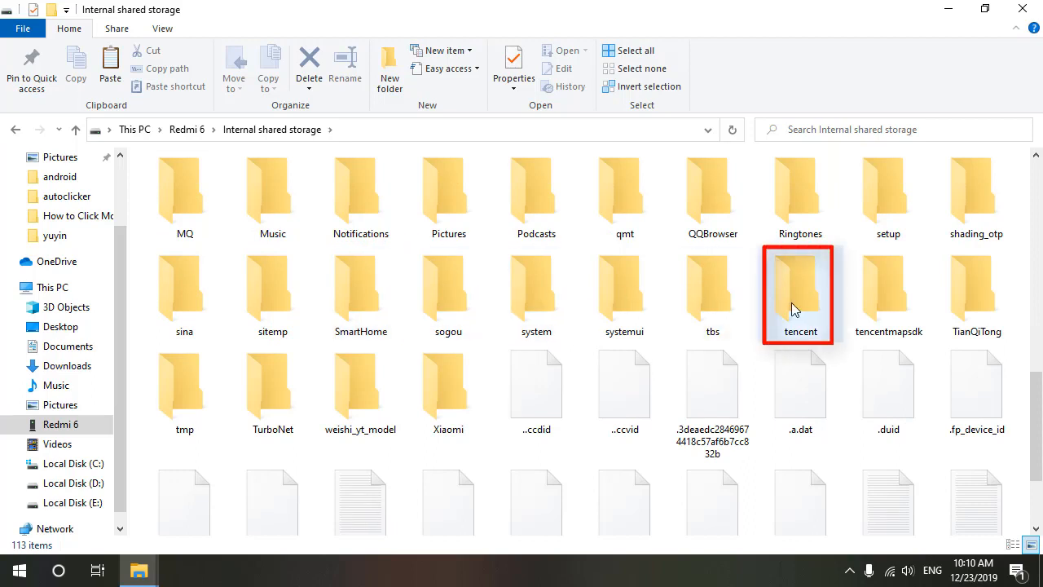
double_click(798, 286)
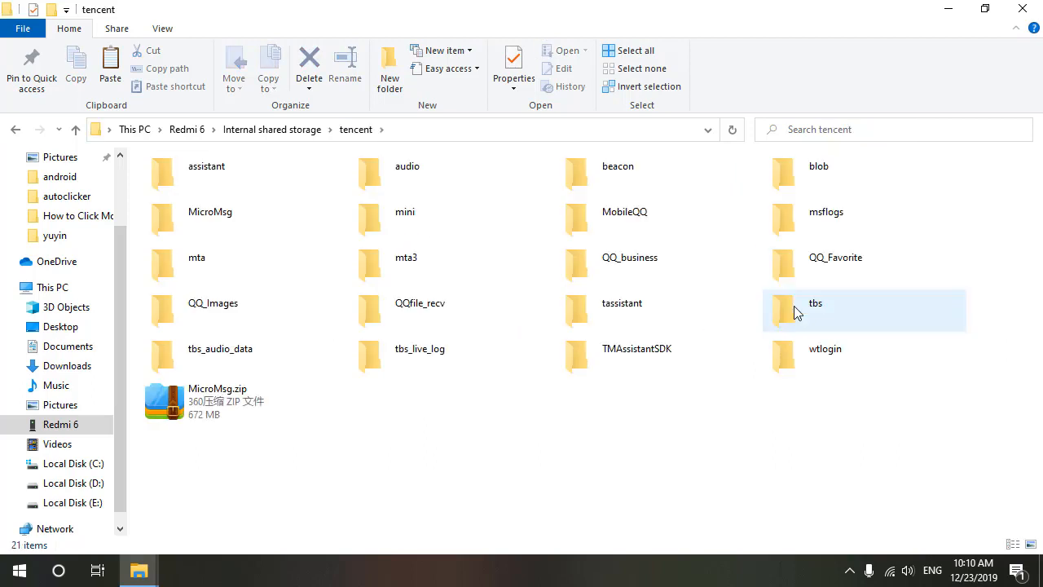
Copy the 672 MB MicroMsg.zip archive from the tencent folder
right_click(163, 401)
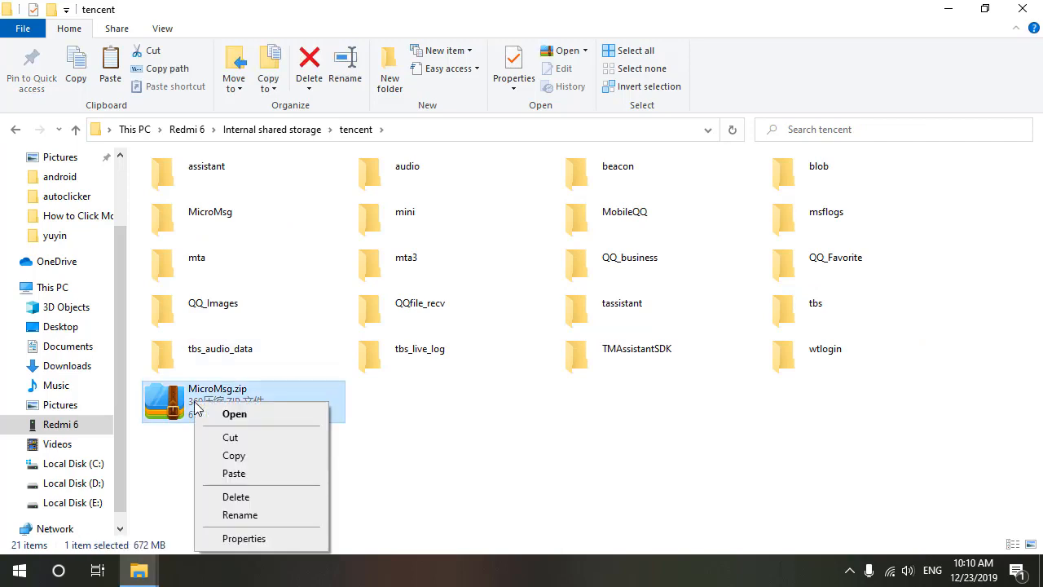
click(259, 466)
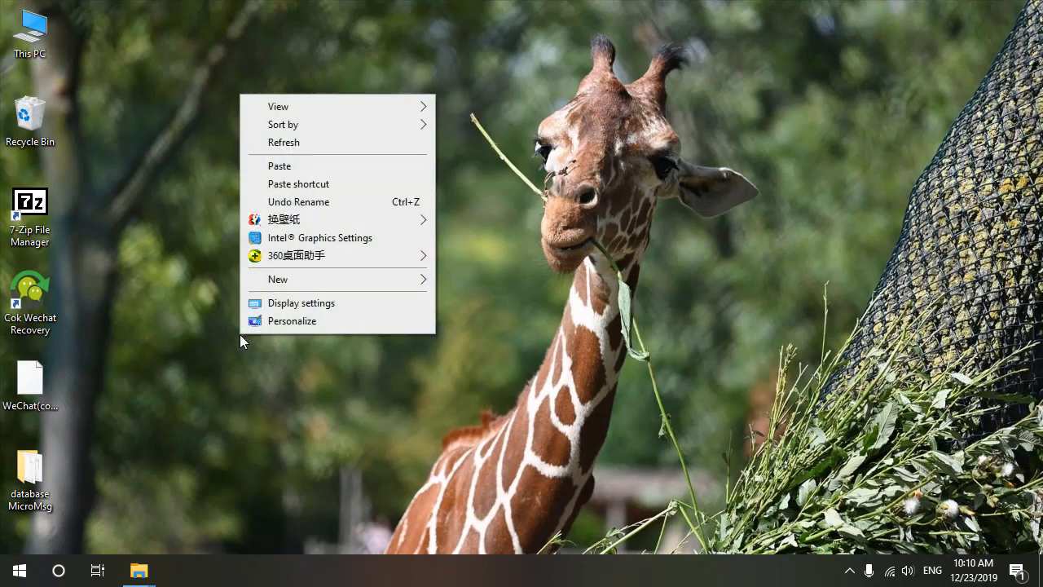
Paste MicroMsg.zip onto the desktop and extract it into a Resource MicroMsg folder
click(279, 166)
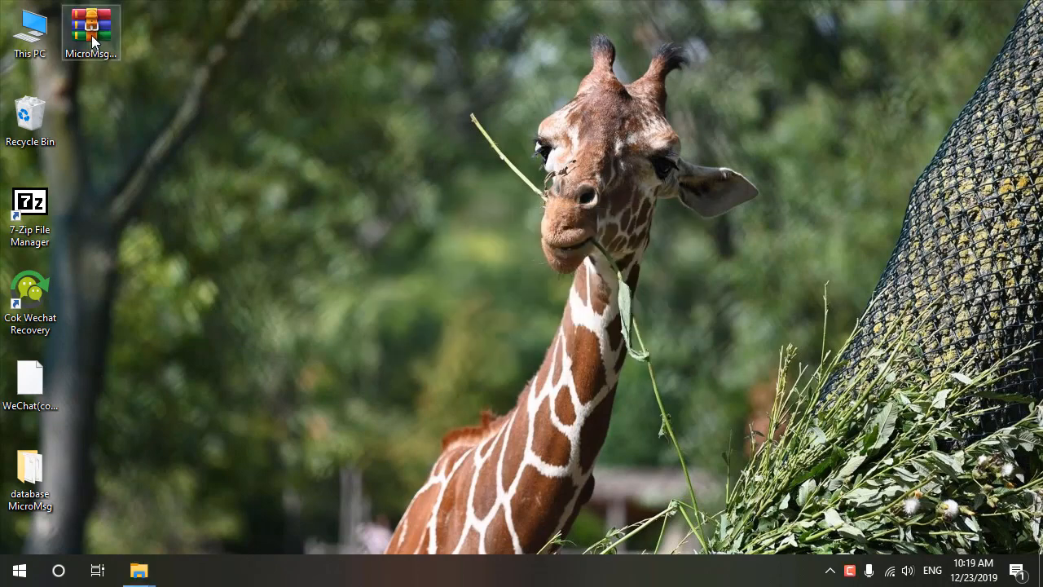
right_click(85, 34)
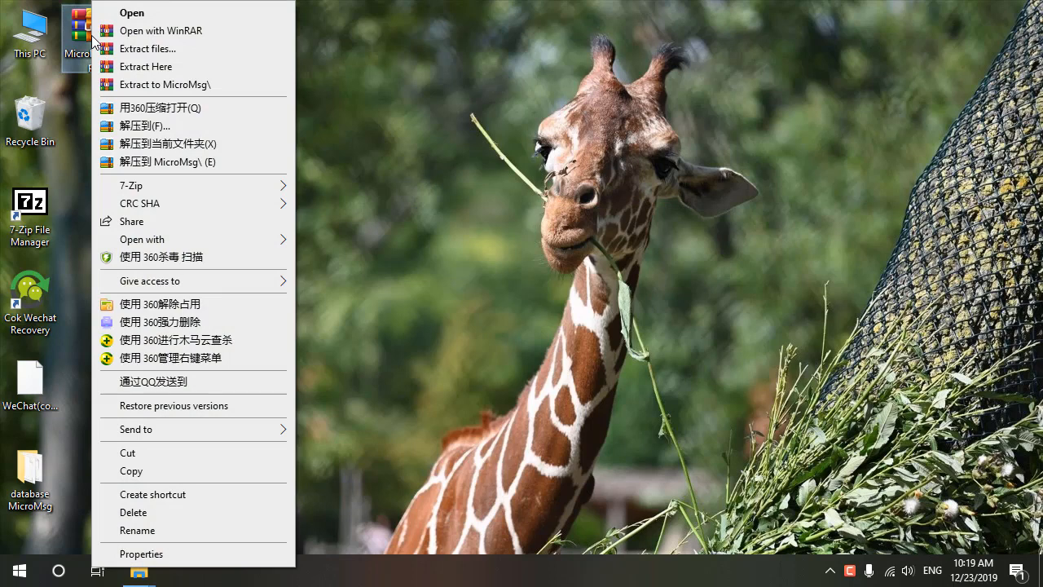
click(147, 65)
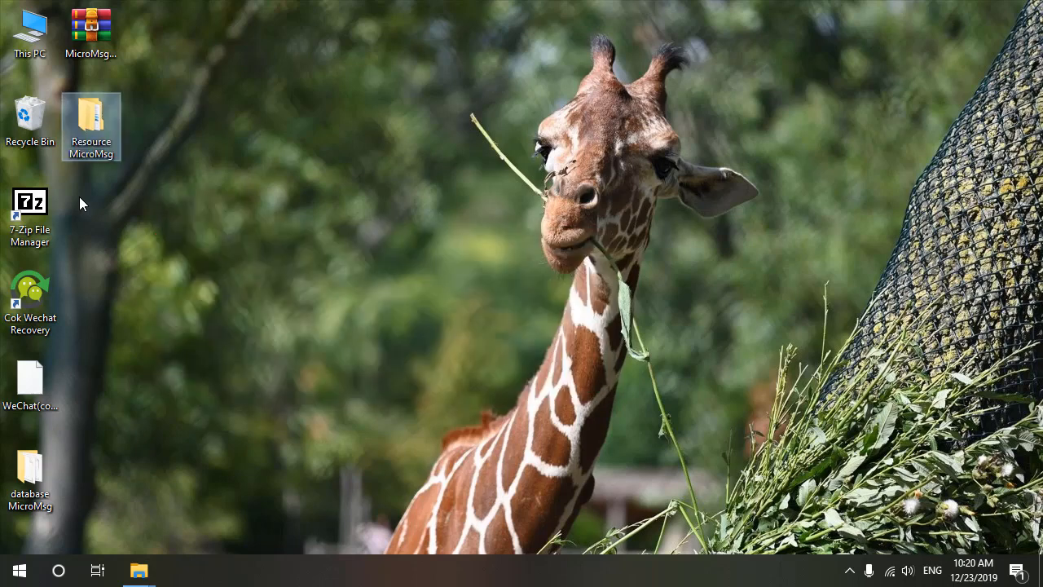
click(29, 302)
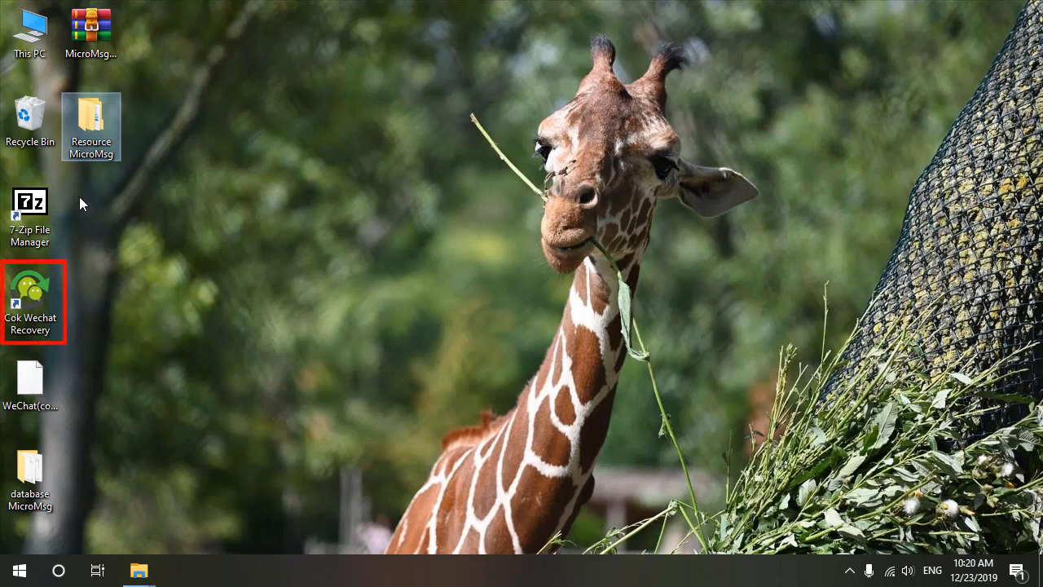
mouse_move(47, 282)
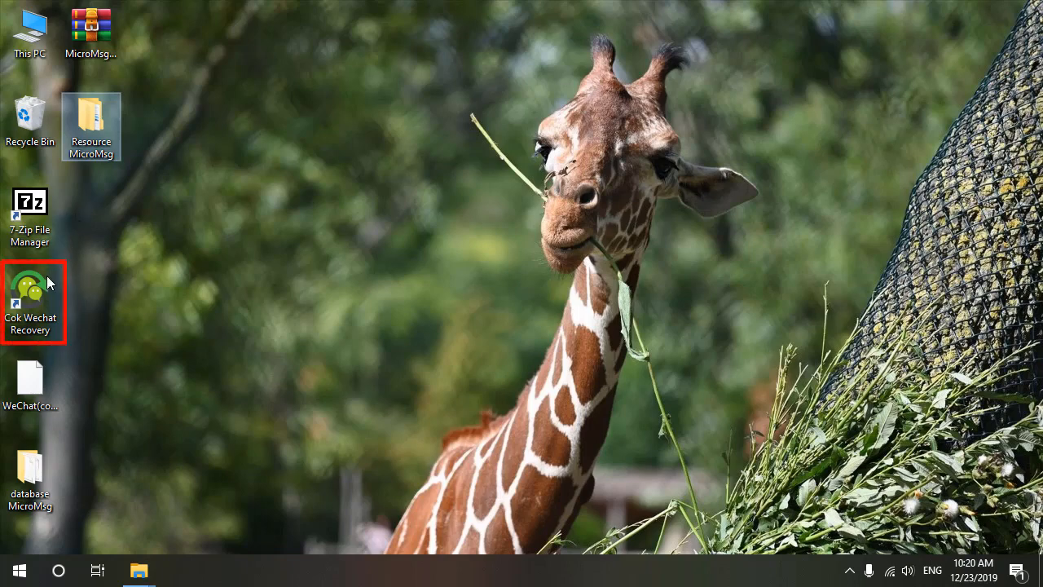
Launch Cok WeChat Recovery and choose Android as the chat type
double_click(30, 291)
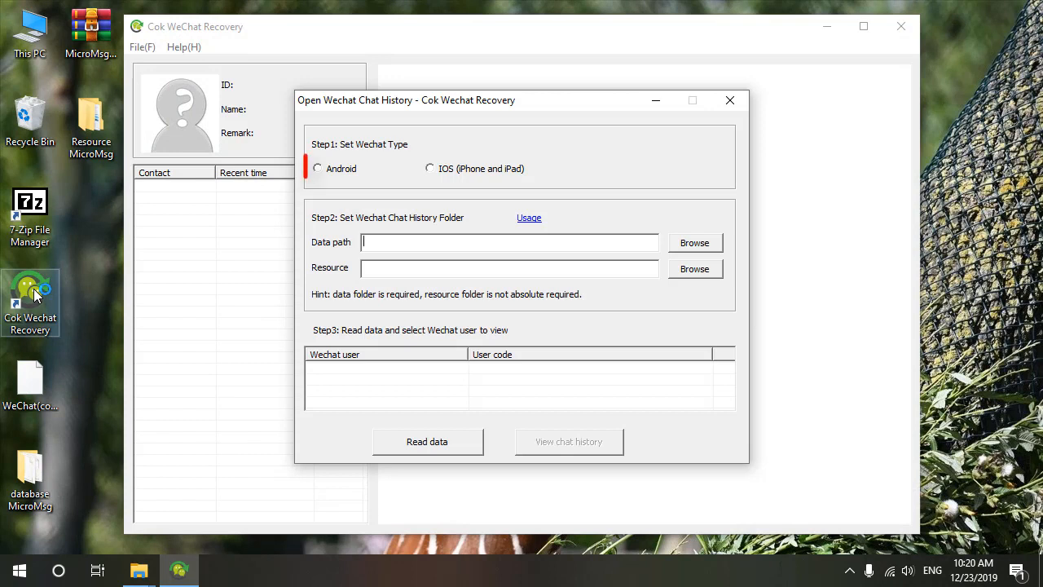
click(316, 168)
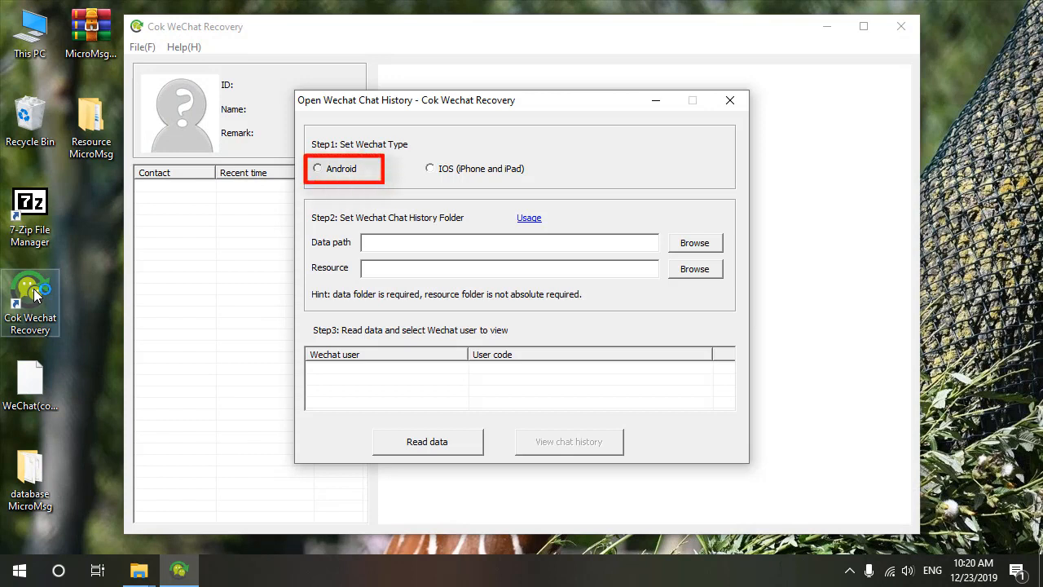
click(318, 168)
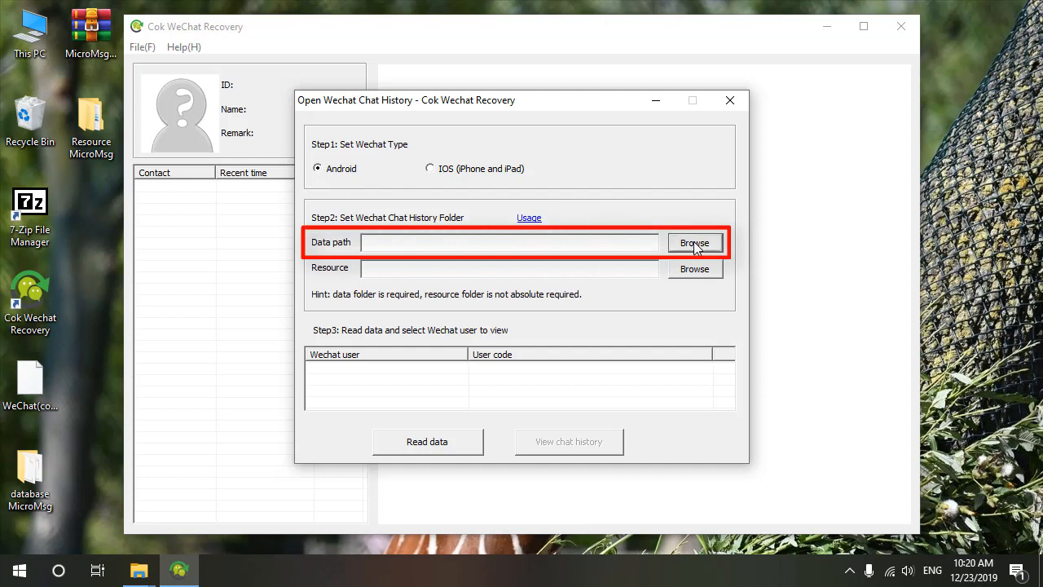
Set Data path to database MicroMsg and Resource to Resource MicroMsg
click(694, 241)
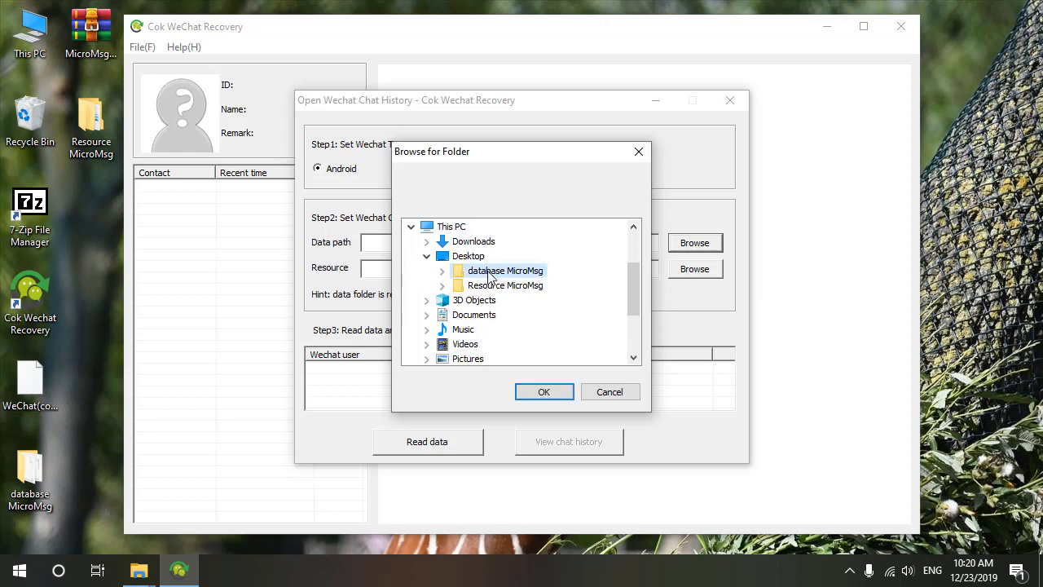
click(545, 391)
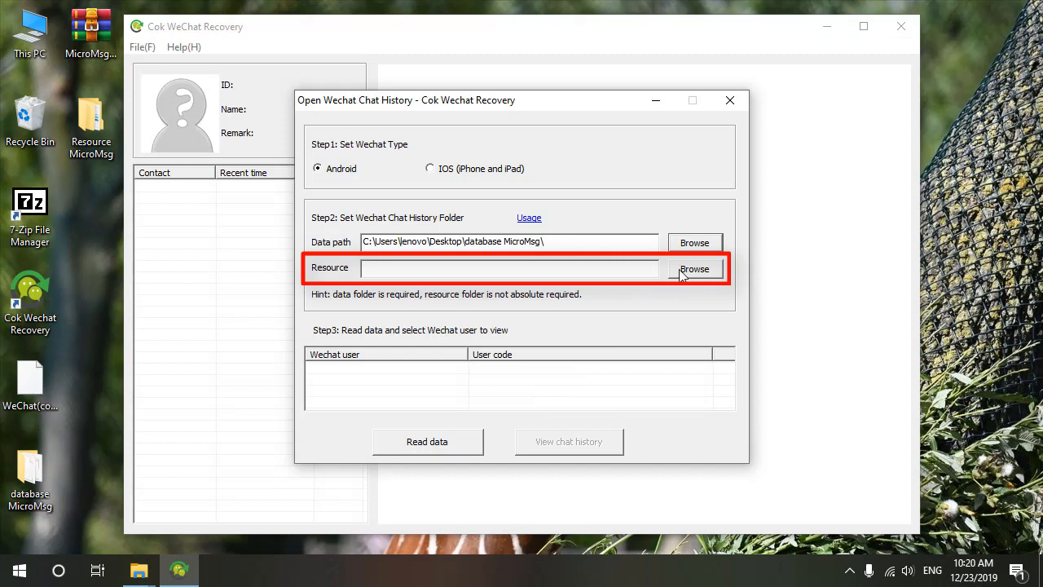
click(695, 269)
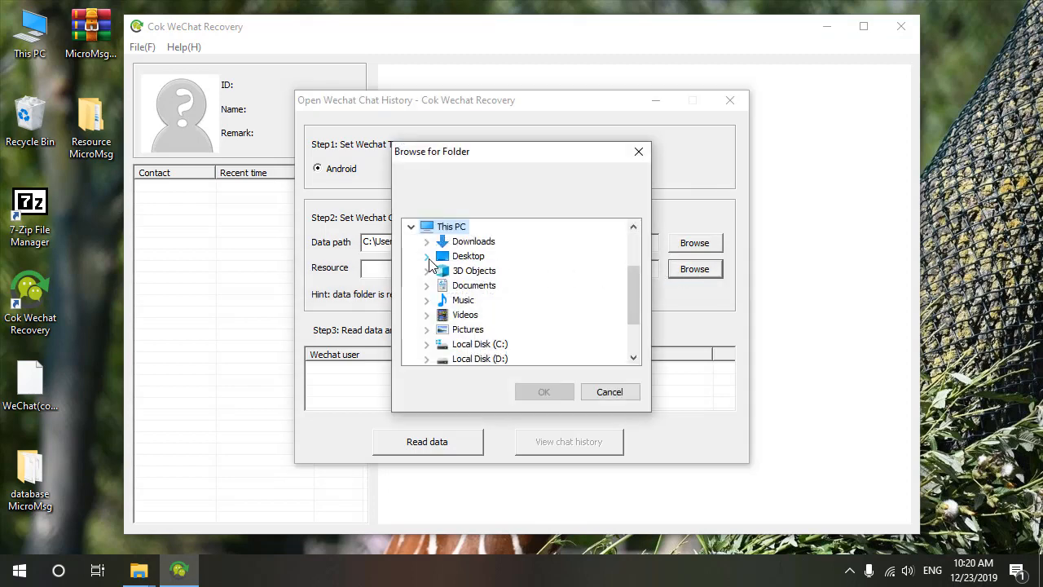
click(427, 255)
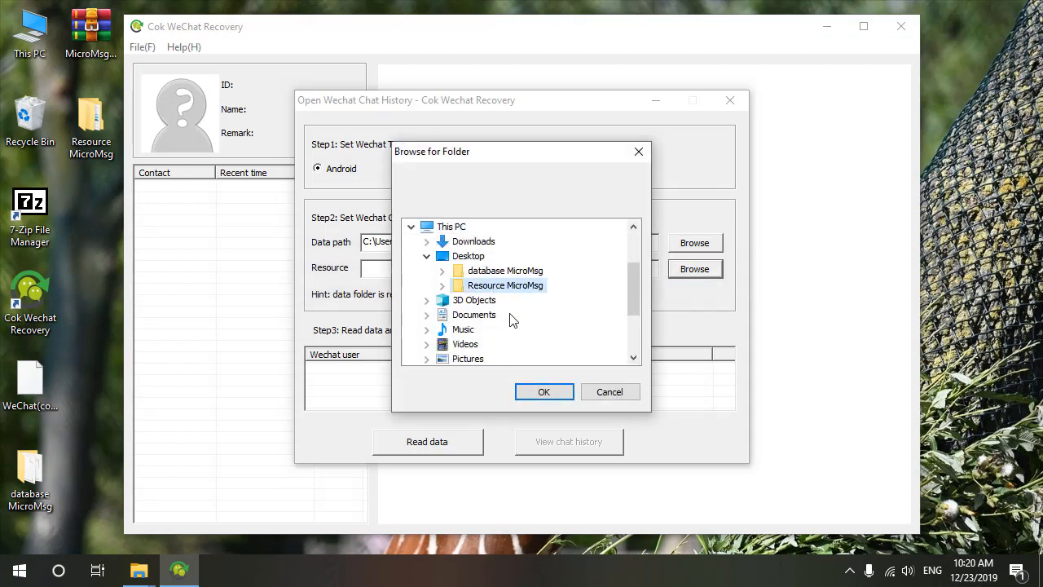
click(544, 391)
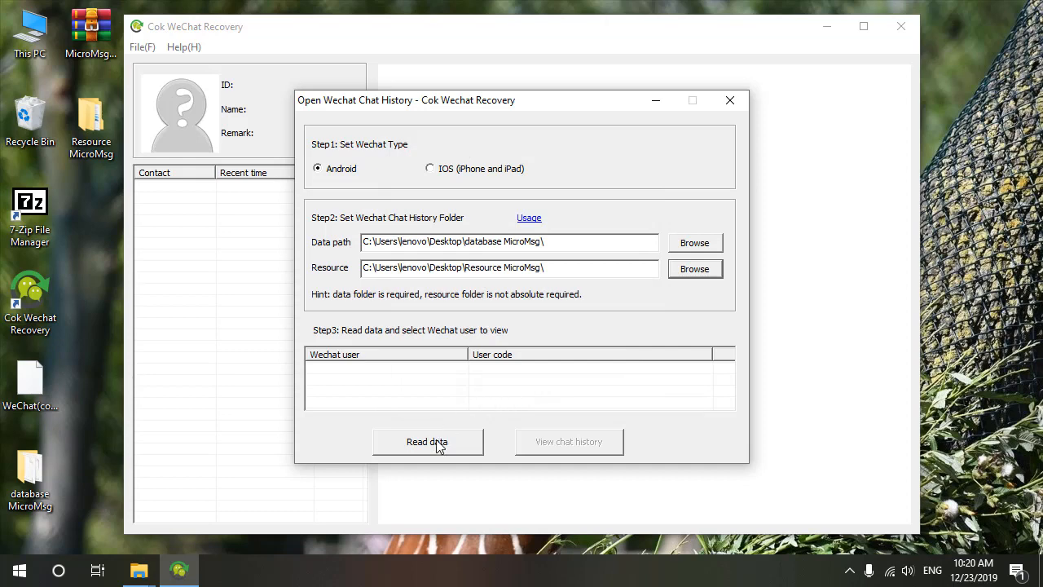
Read the chat data, entering the phone's IMEI (99001…190) when prompted
click(427, 442)
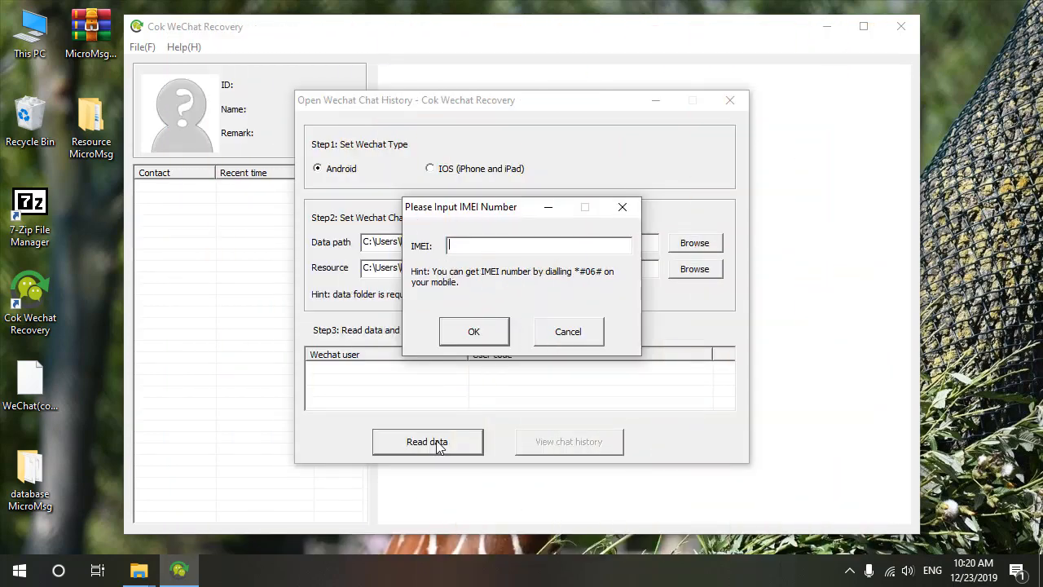
text(99001)
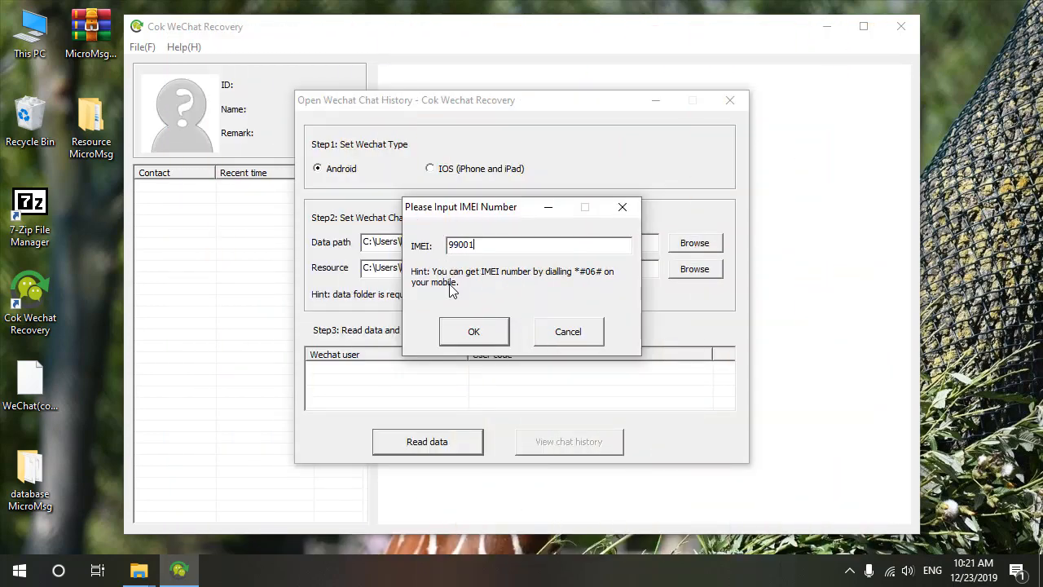
text(190)
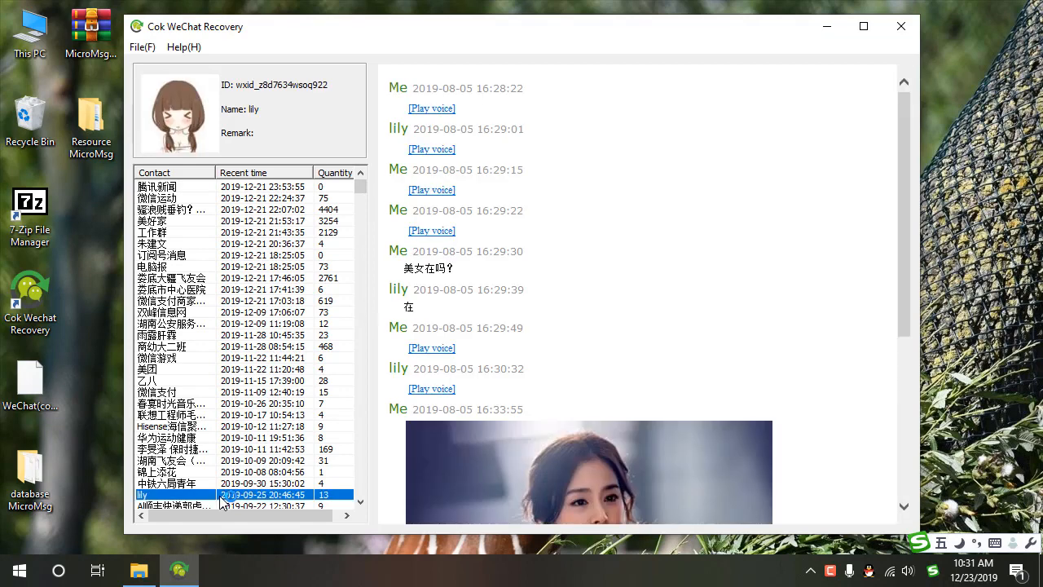
mouse_move(163, 106)
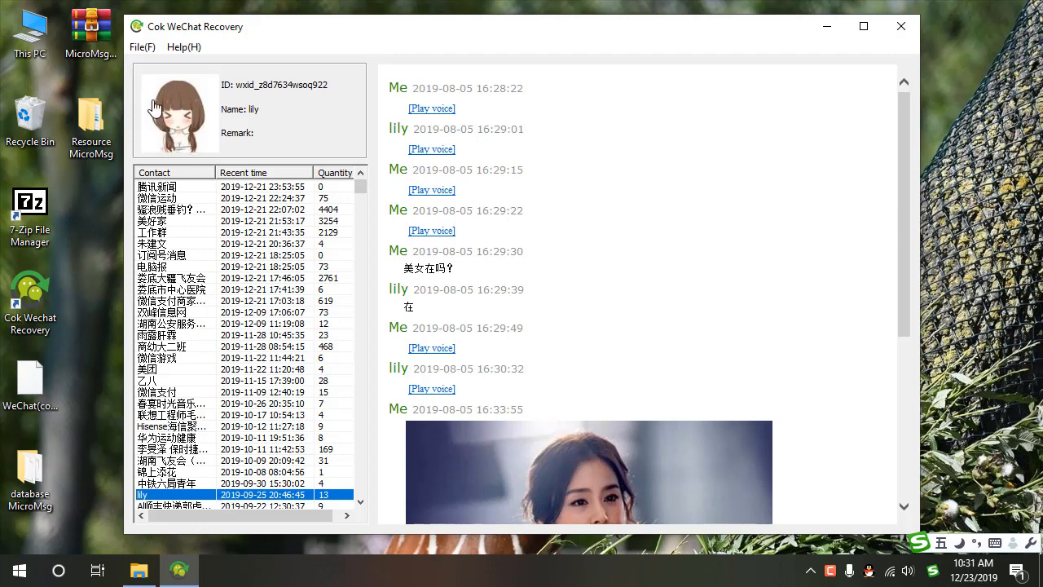
Open the chat history Export window (Ctrl+E) from the File menu
click(145, 46)
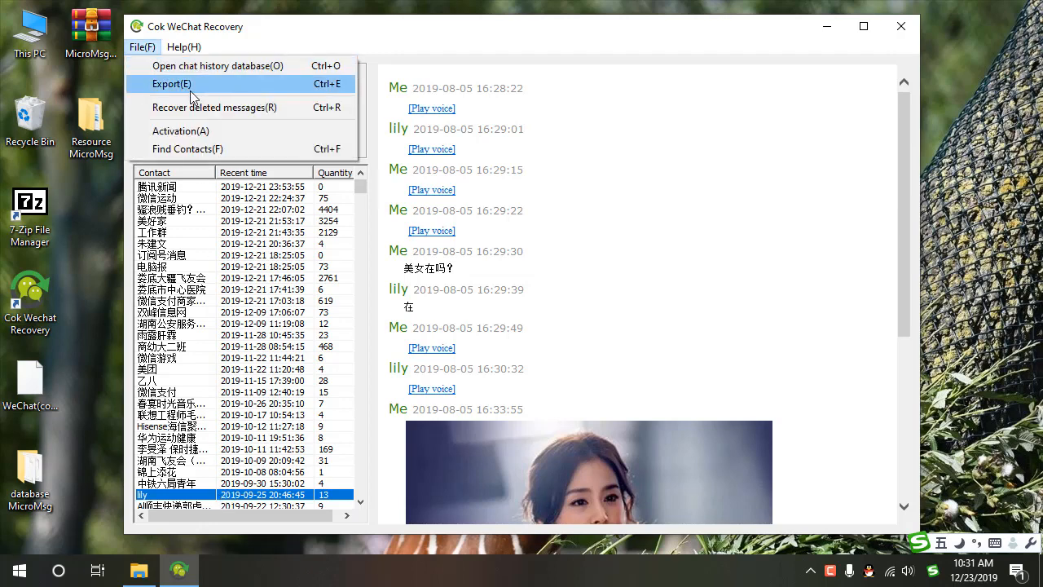
click(171, 84)
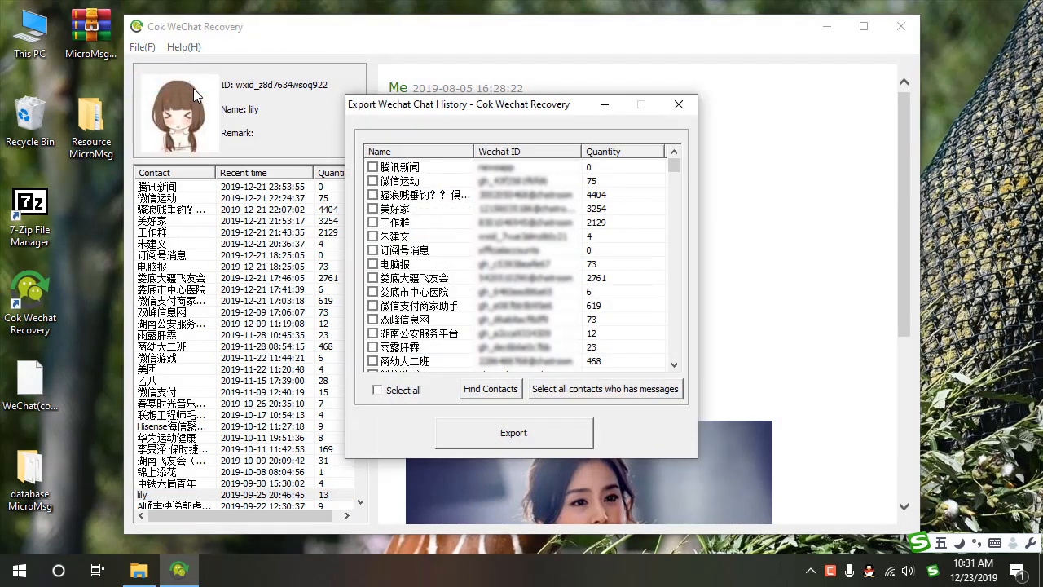